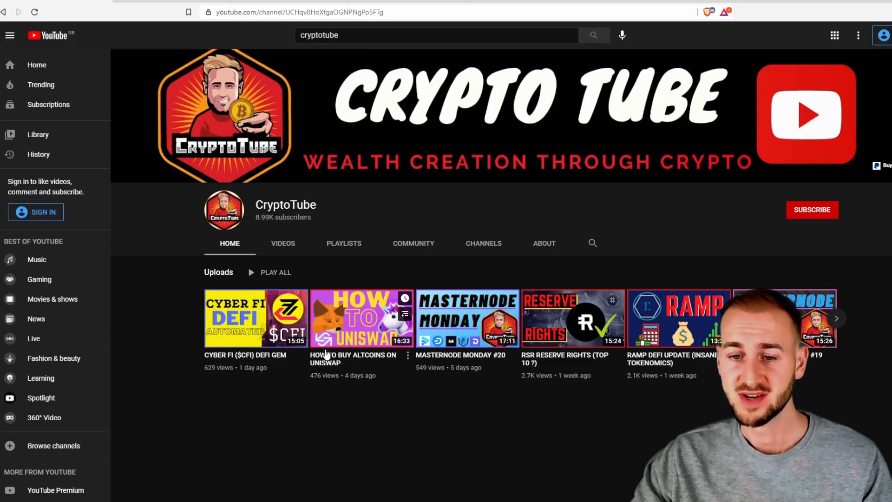
mouse_move(393, 363)
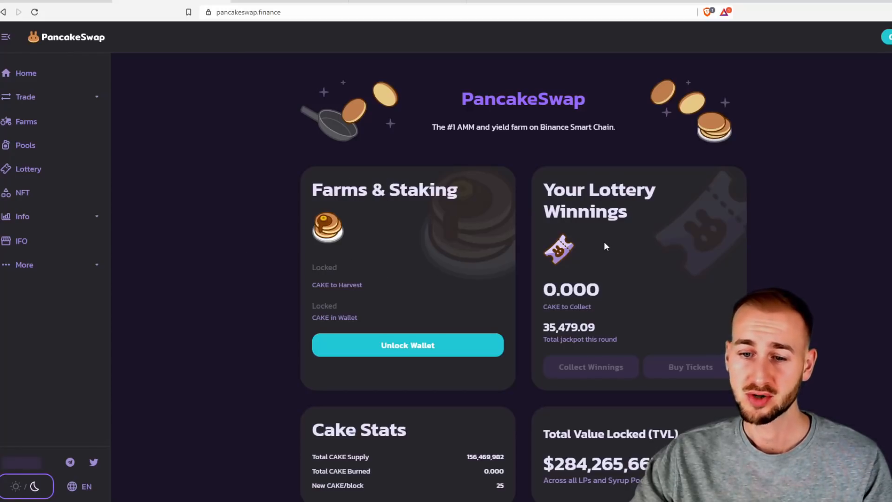
- Scroll through the MetaMask guide's 'Add a new network' section for BSC settings
scroll(down, 3)
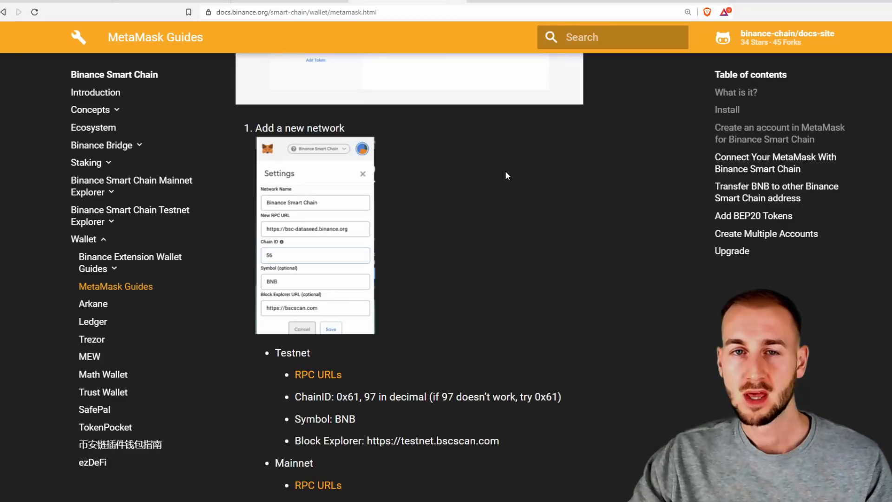
mouse_move(481, 157)
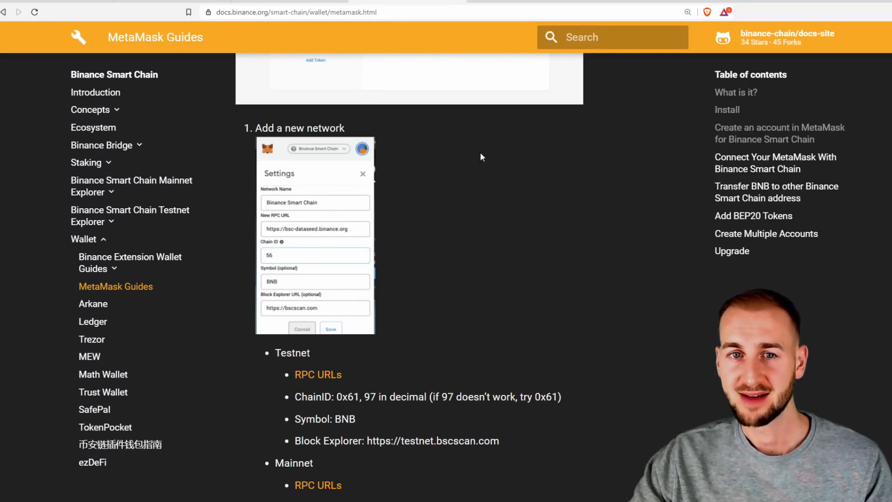
mouse_move(364, 170)
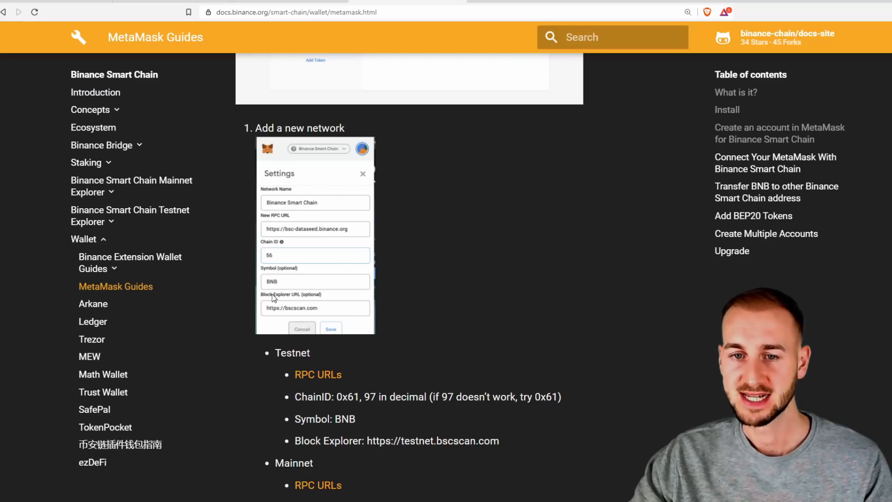
mouse_move(277, 206)
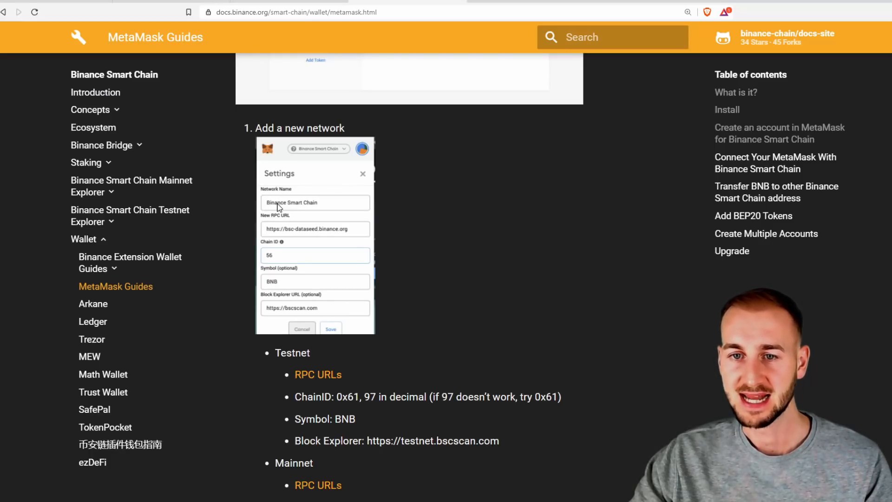
mouse_move(330, 229)
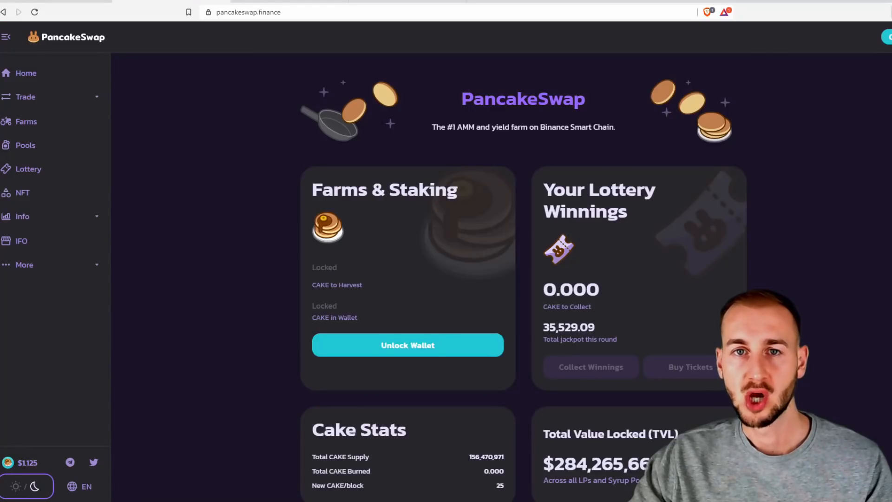
- Open MetaMask's network list and choose Custom RPC to add a network
click(884, 38)
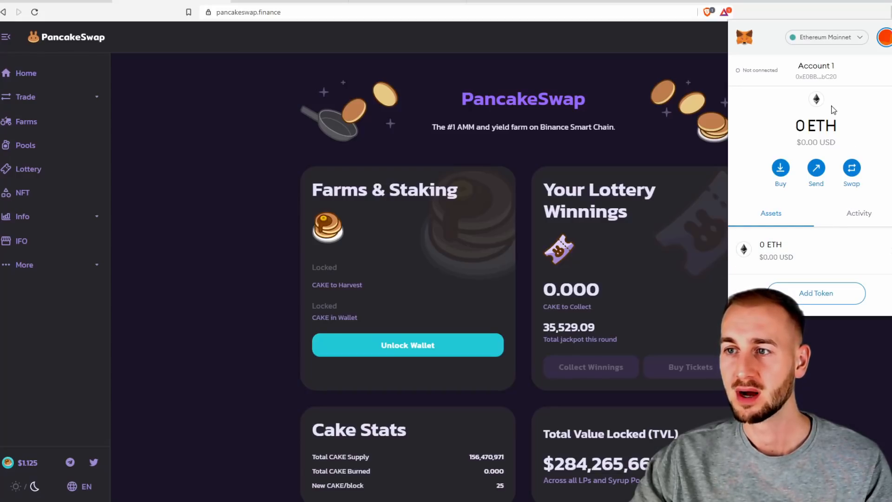
mouse_move(827, 37)
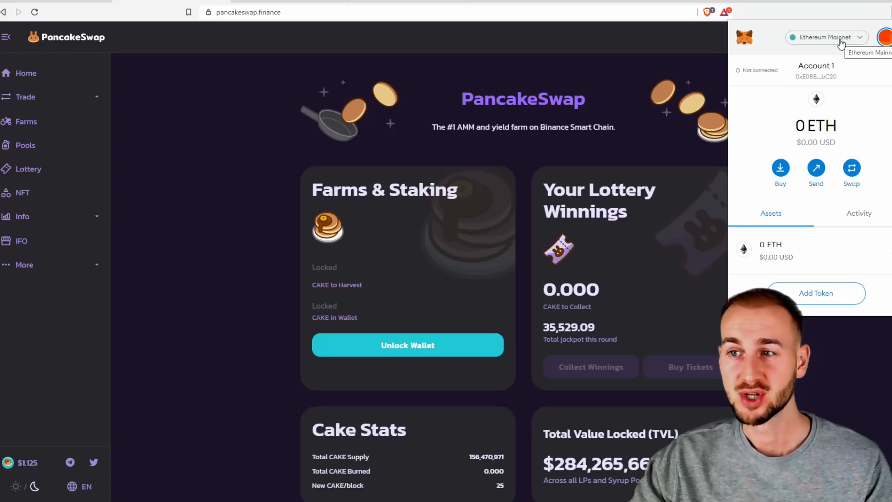
click(824, 38)
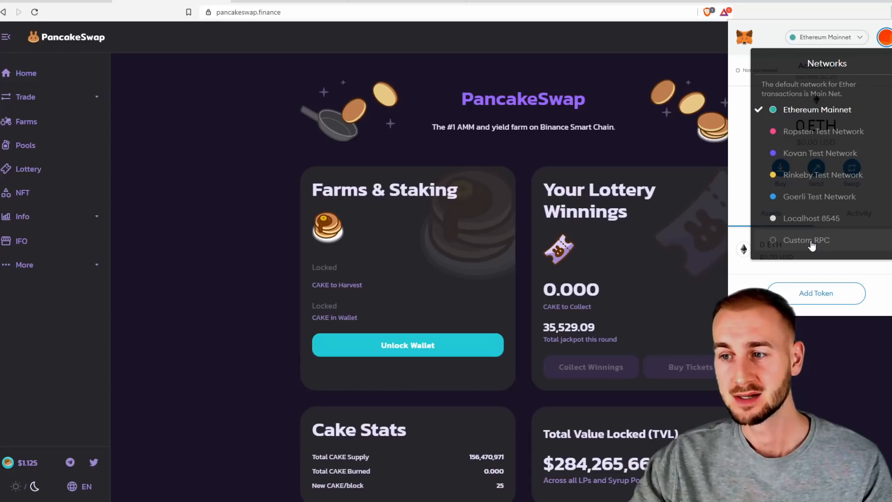
click(806, 240)
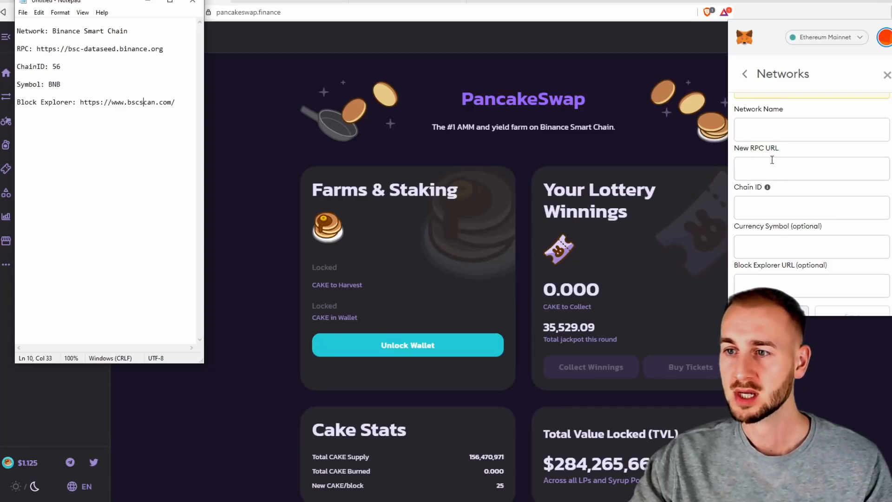
text(Binance Smart Chain)
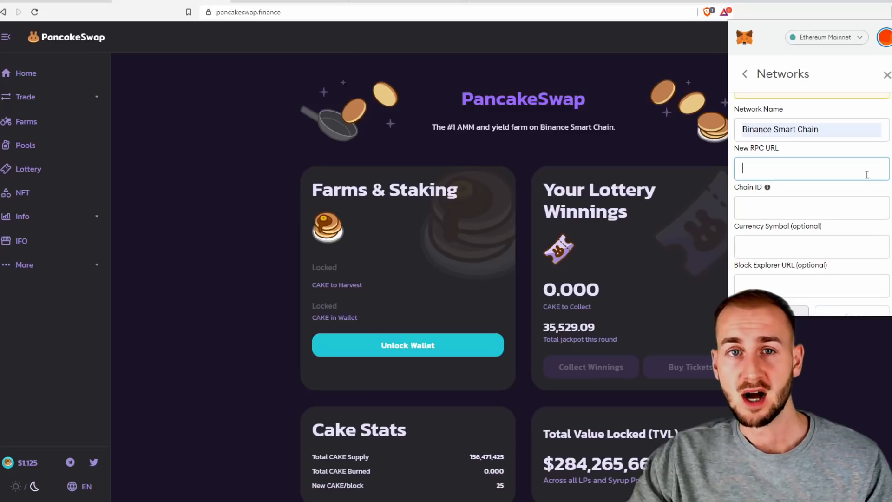
text(https://bsc-dataseed.binance.org)
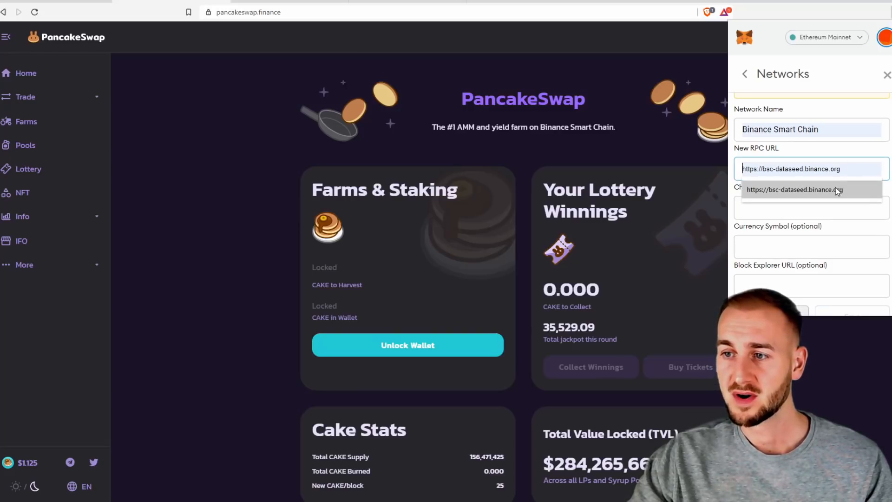
text(56)
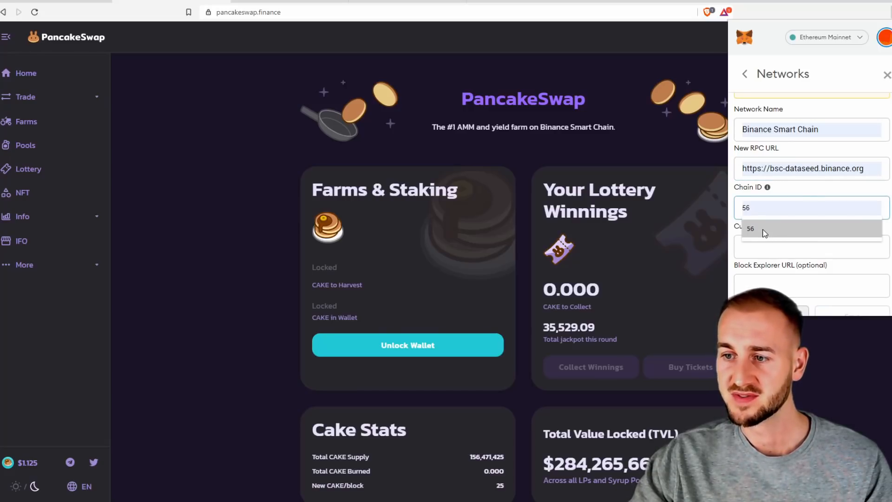
text(BNB)
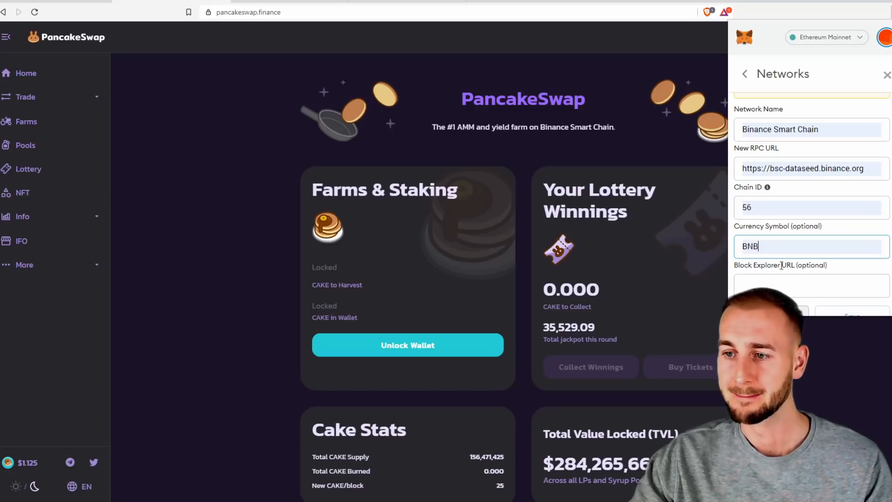
click(811, 279)
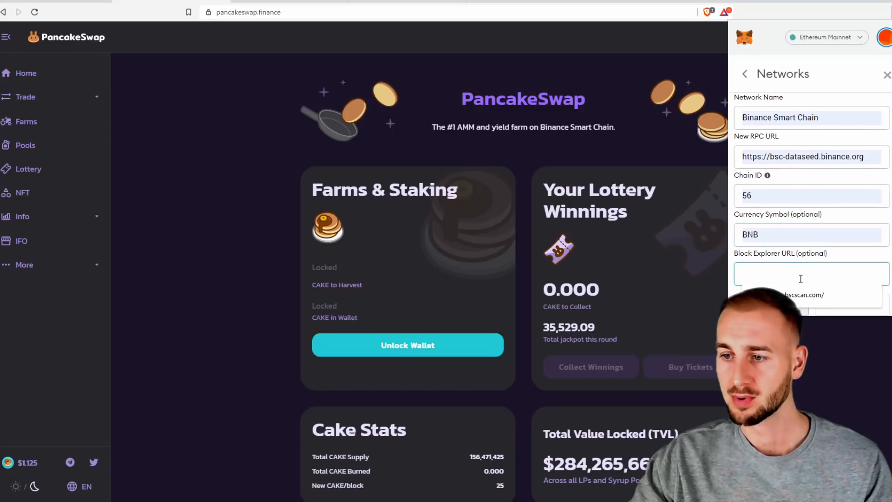
text(https://www.bscscan.com/)
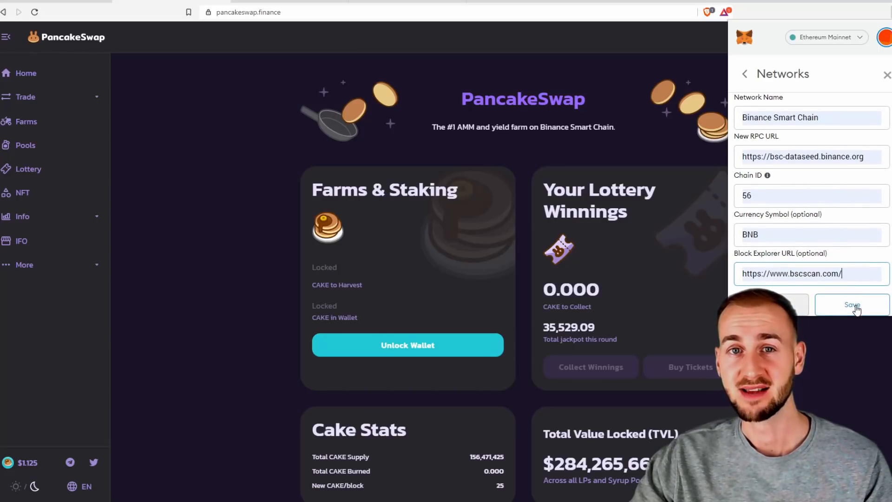
click(852, 306)
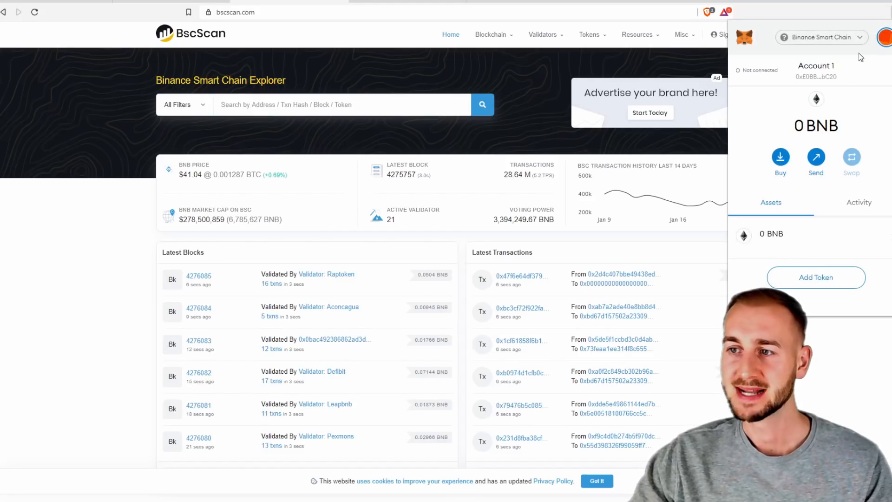
- View the MetaMask account on BscScan
click(816, 76)
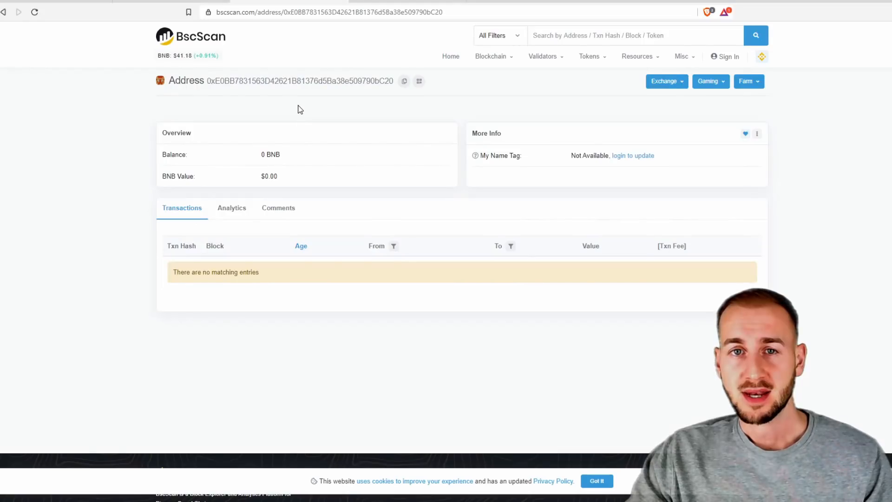
mouse_move(404, 81)
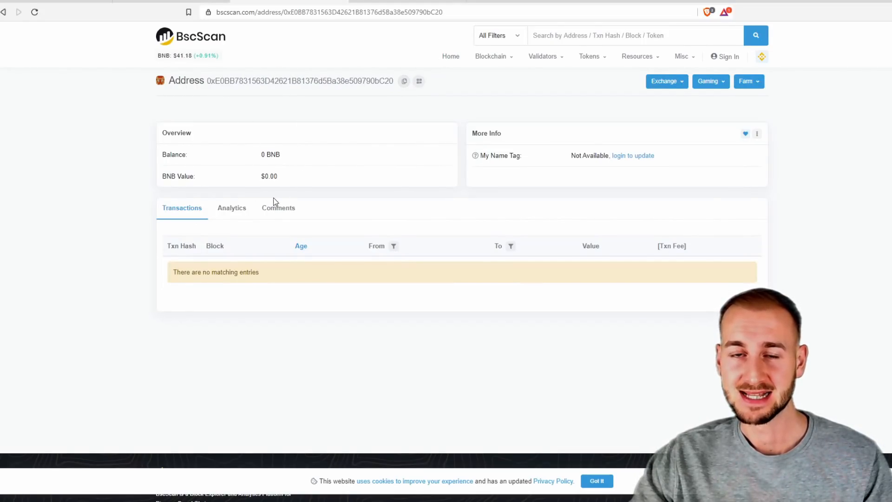
mouse_move(287, 110)
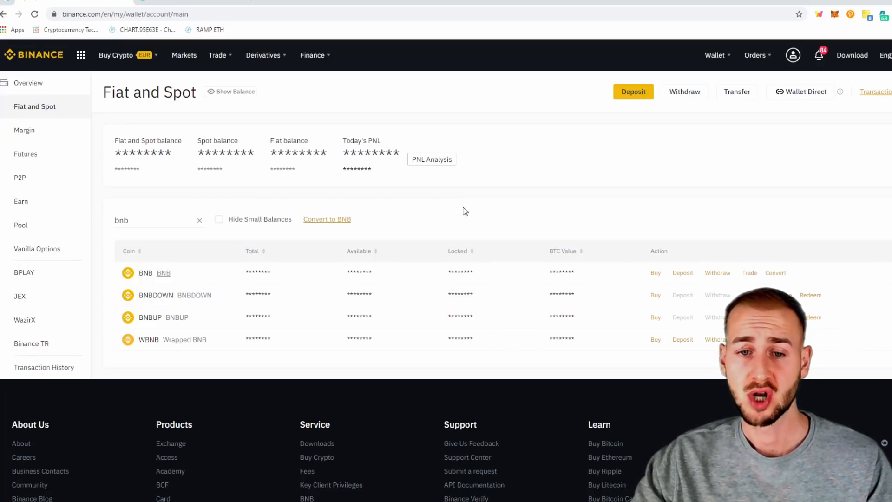
mouse_move(180, 286)
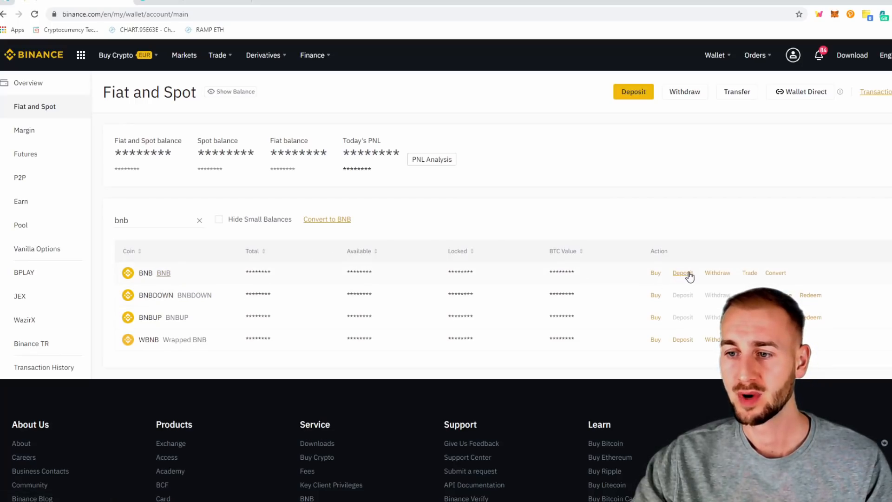
- Withdraw BNB to the saved Meta address over Binance Smart Chain, accepting the network warning
click(717, 273)
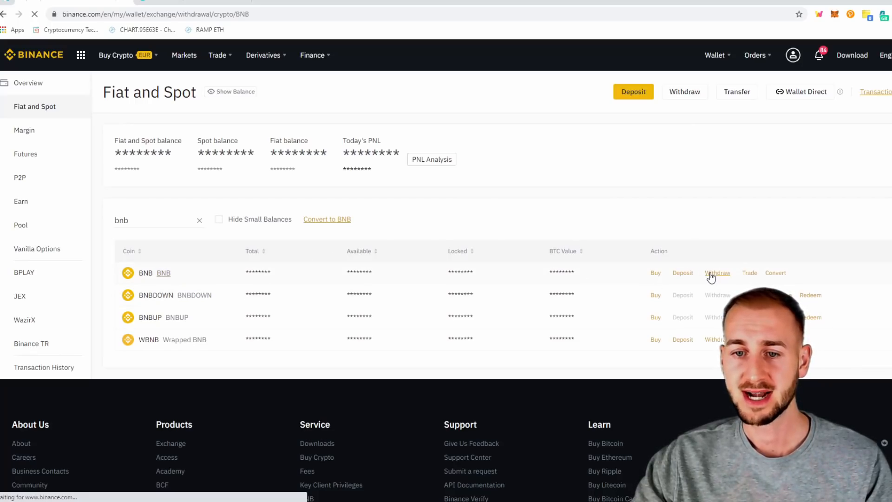
click(717, 273)
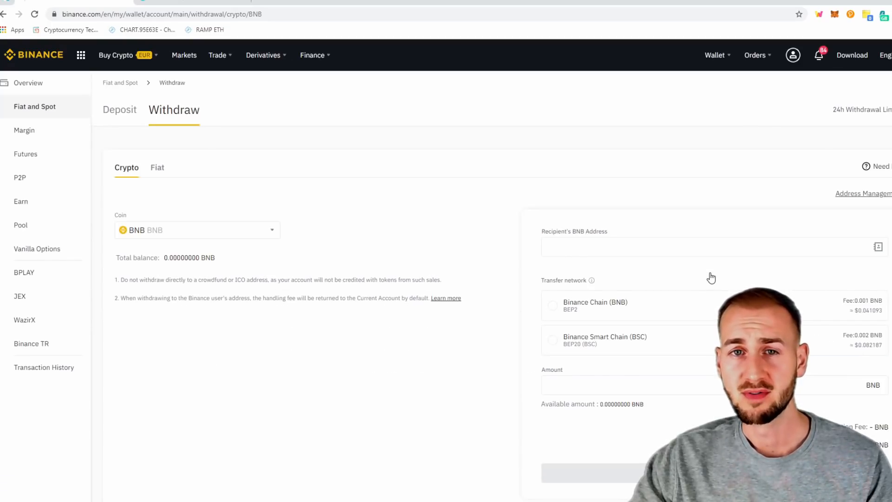
mouse_move(428, 136)
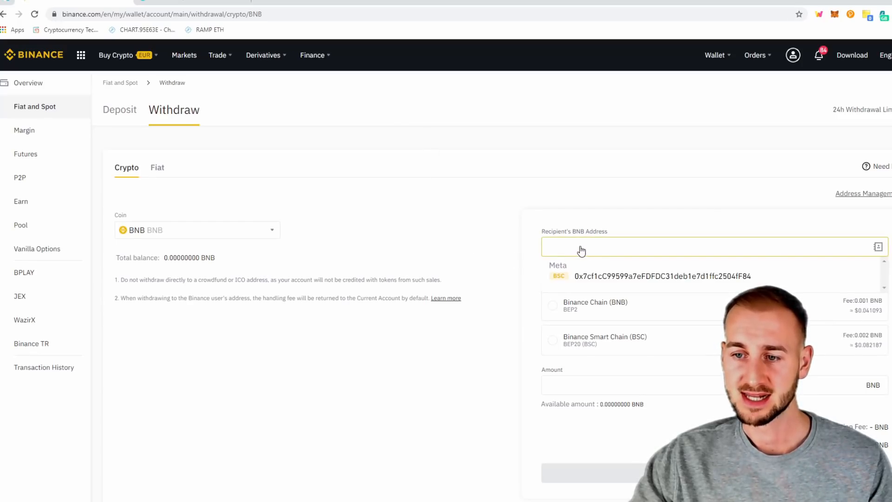
click(662, 276)
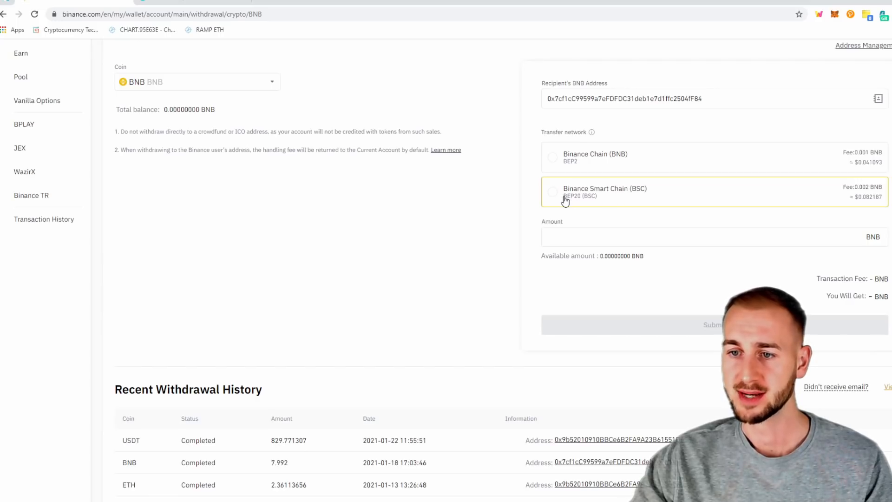
click(552, 192)
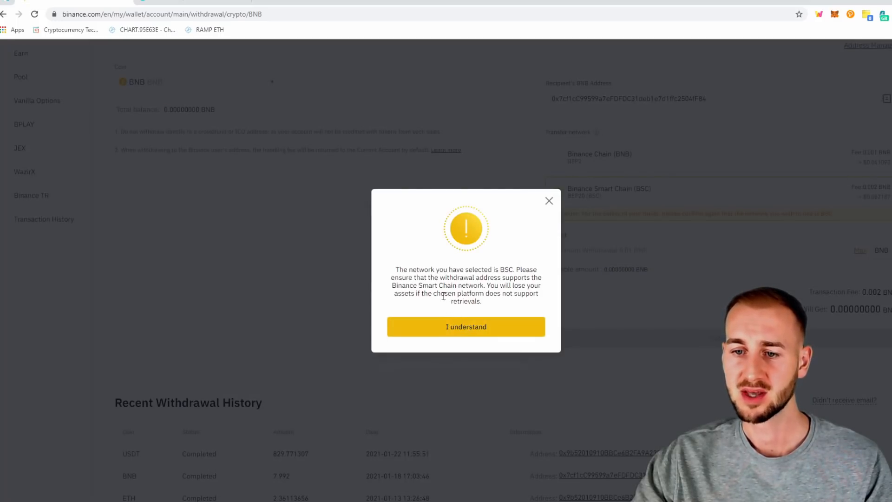
mouse_move(466, 326)
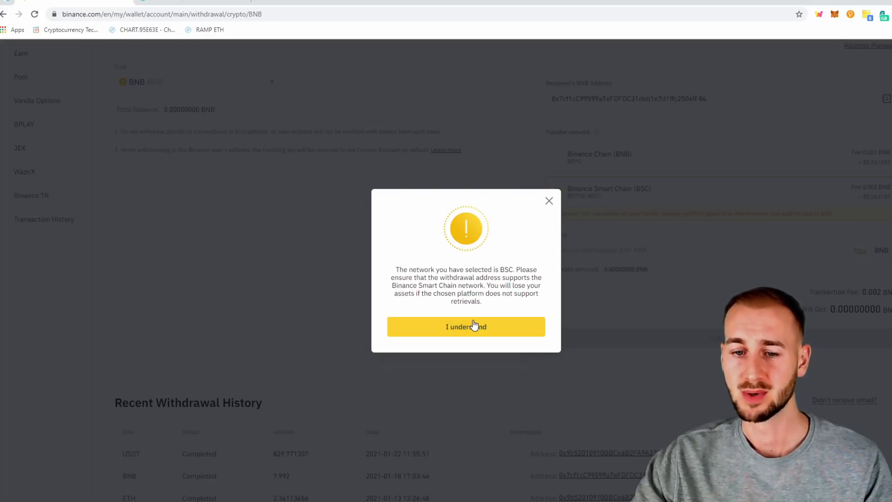
click(466, 327)
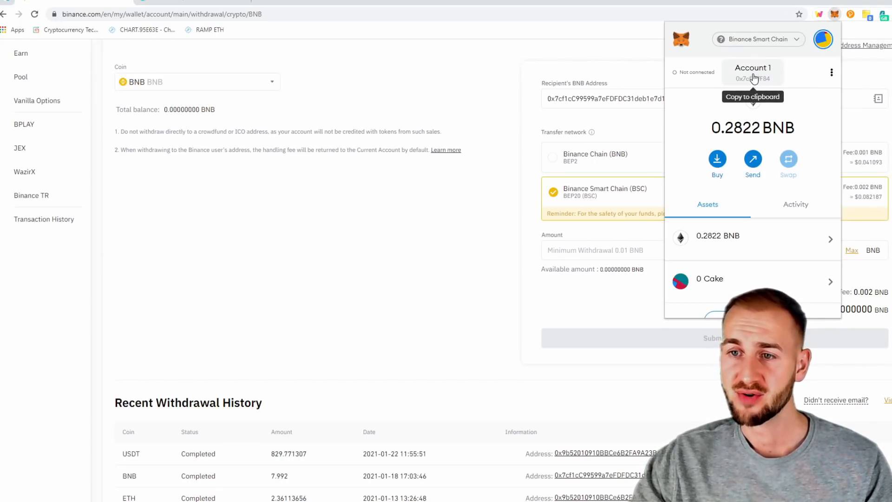
- Copy Account 1's address in MetaMask, then close the wallet popup
click(618, 108)
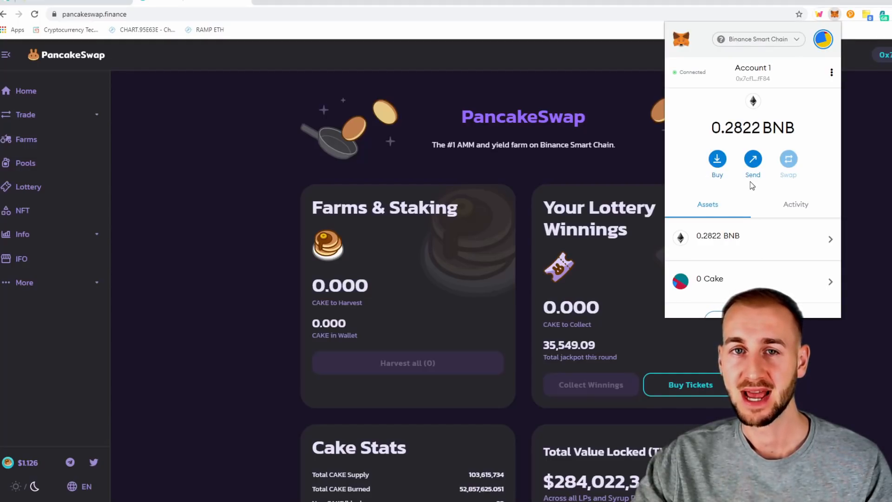
click(259, 206)
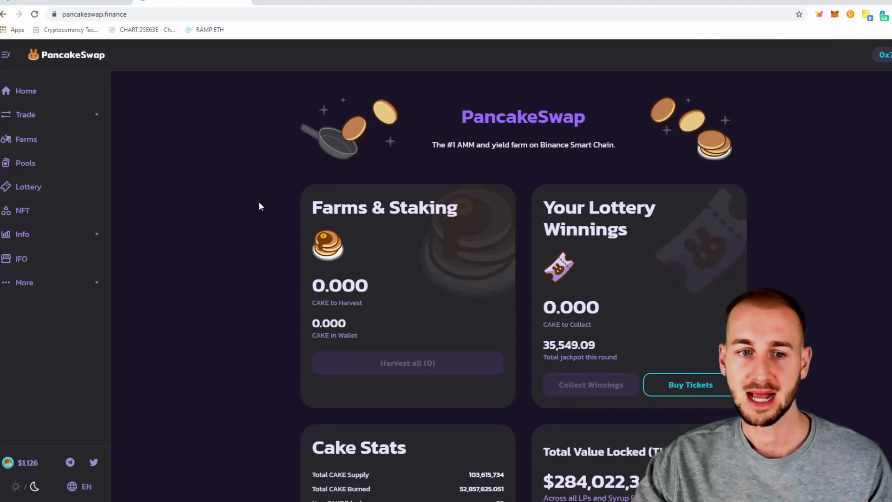
mouse_move(25, 163)
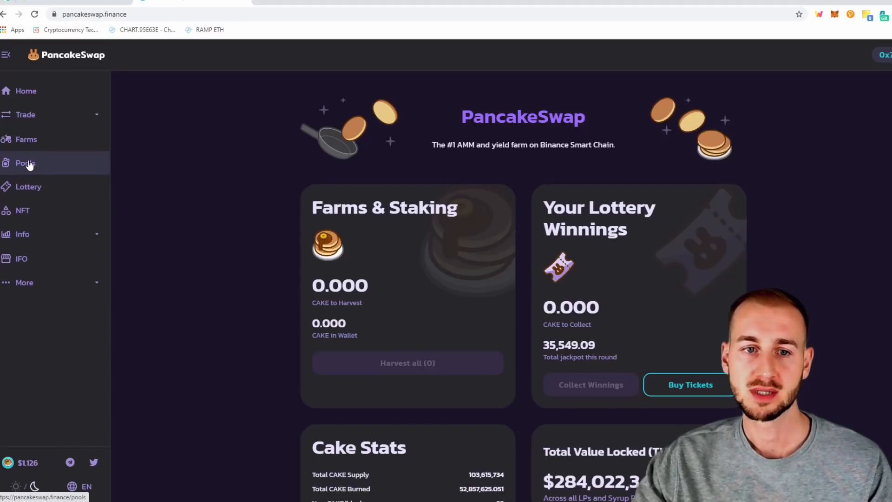
- Go to Pools and scroll through the CAKE, REEF and DITTO Syrup Pool cards
click(25, 163)
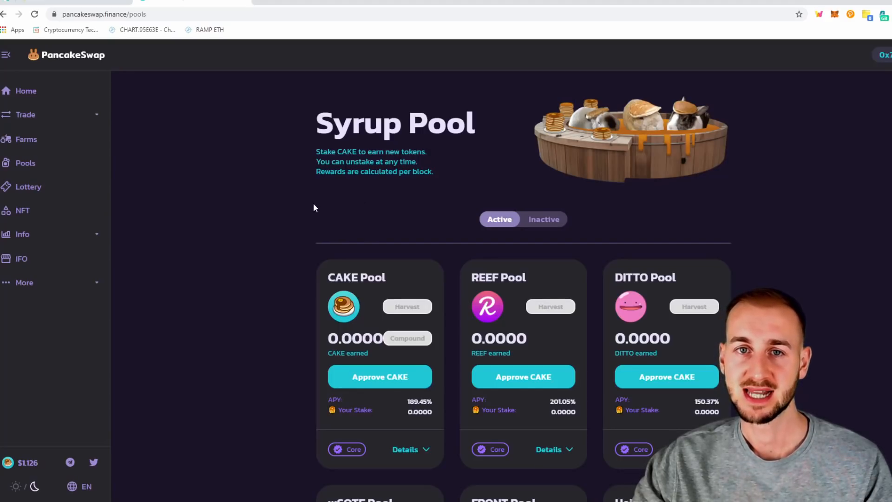
scroll(down, 3)
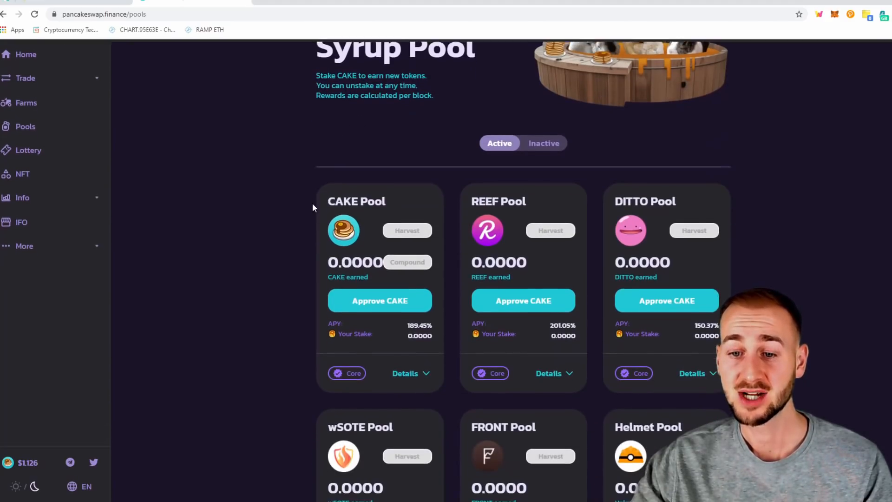
scroll(down, 3)
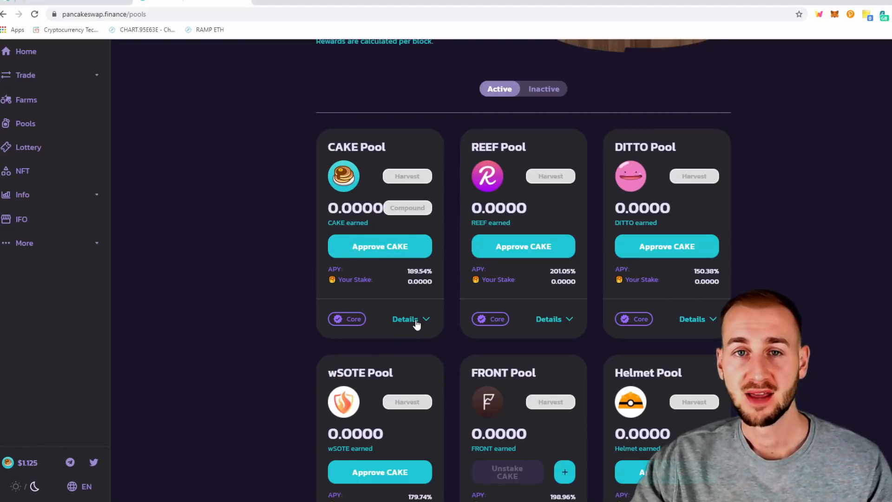
- Expand details on the CAKE Pool and REEF Pool cards
click(405, 318)
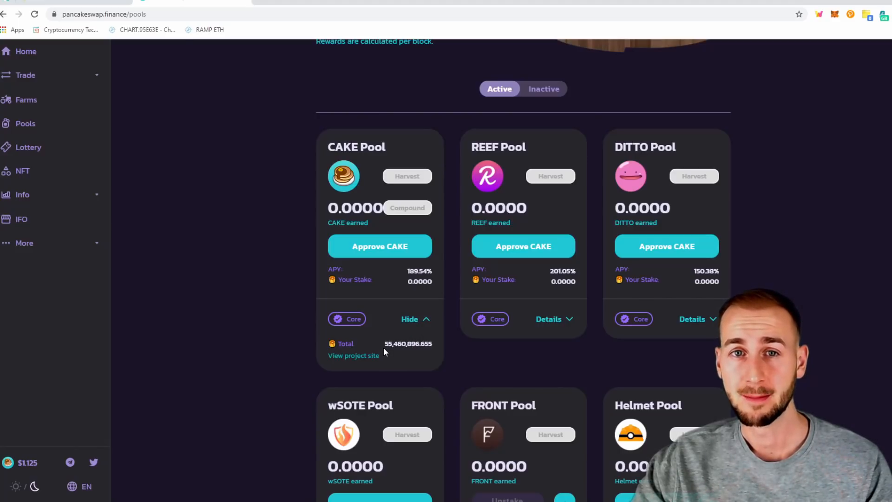
mouse_move(421, 353)
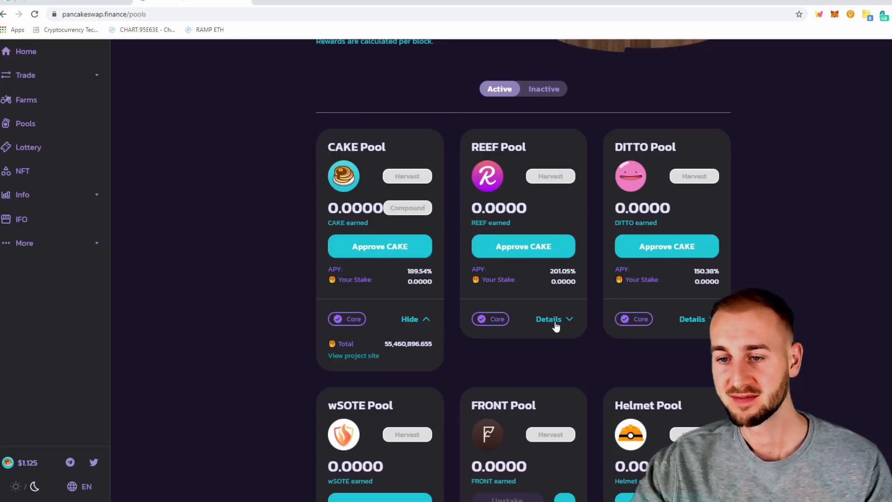
click(549, 318)
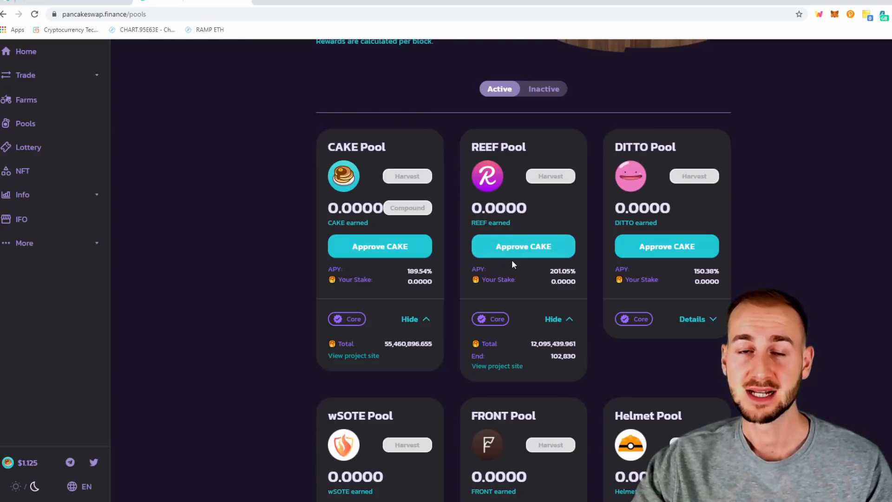
mouse_move(537, 299)
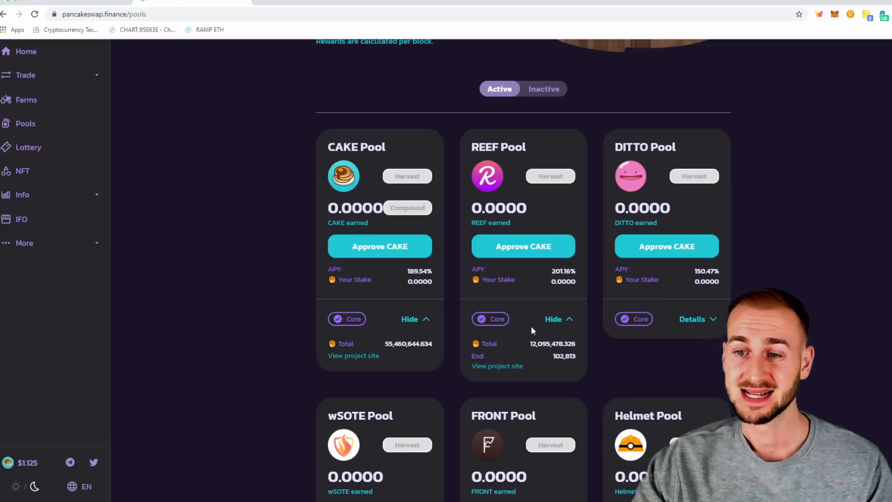
mouse_move(589, 341)
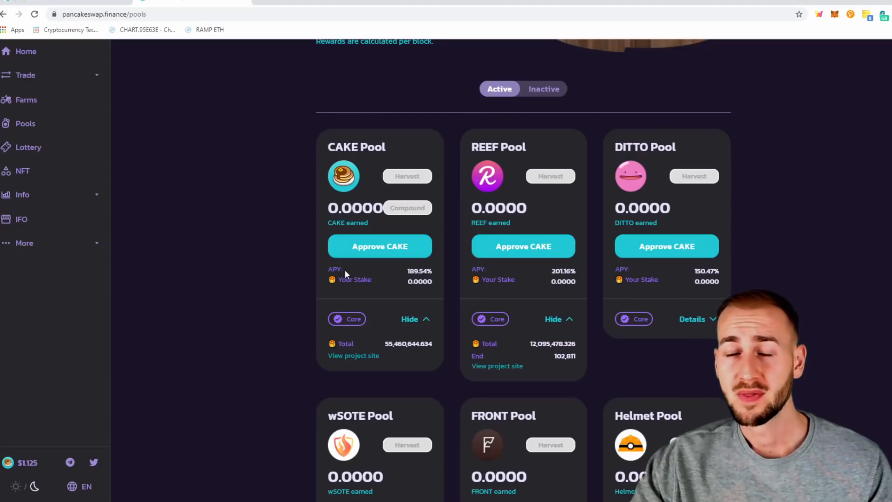
- Scroll to the bALBT Pool and harvest its 13.695 earned bALBT
scroll(down, 3)
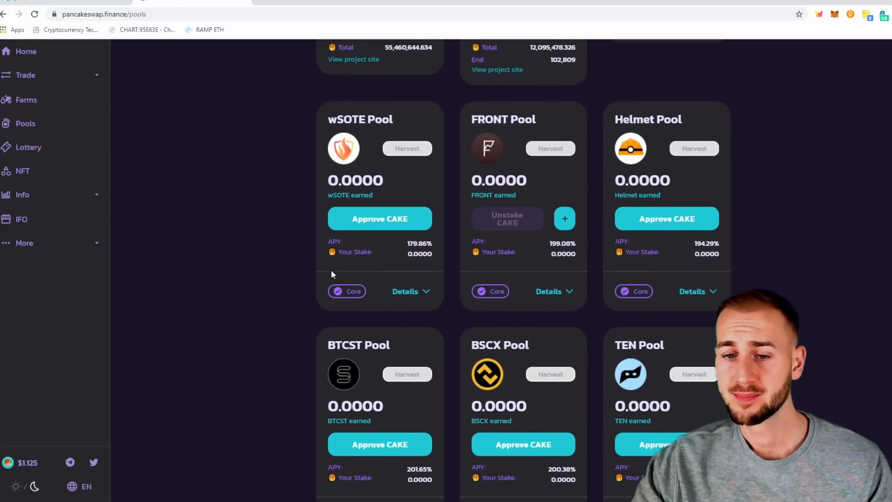
scroll(down, 3)
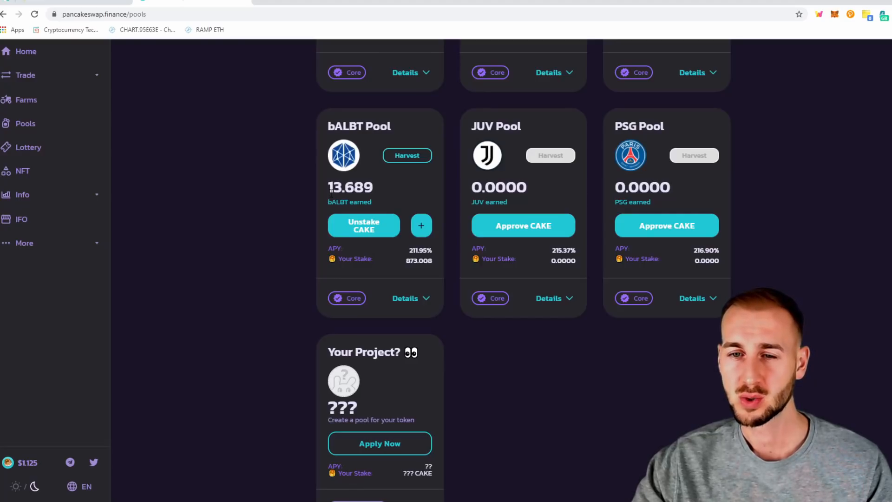
mouse_move(380, 188)
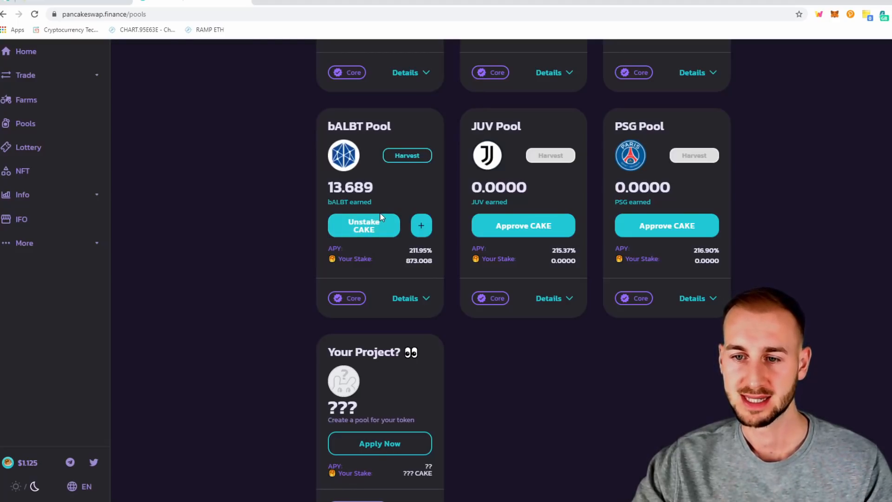
mouse_move(390, 234)
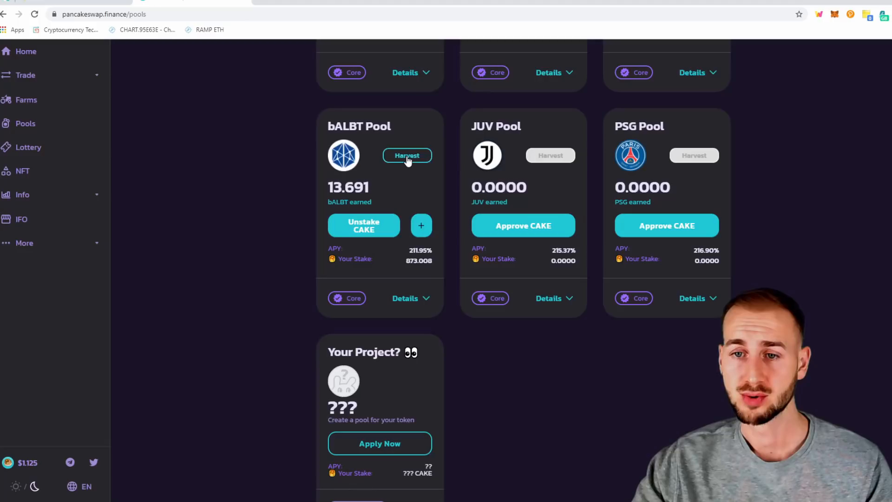
click(407, 156)
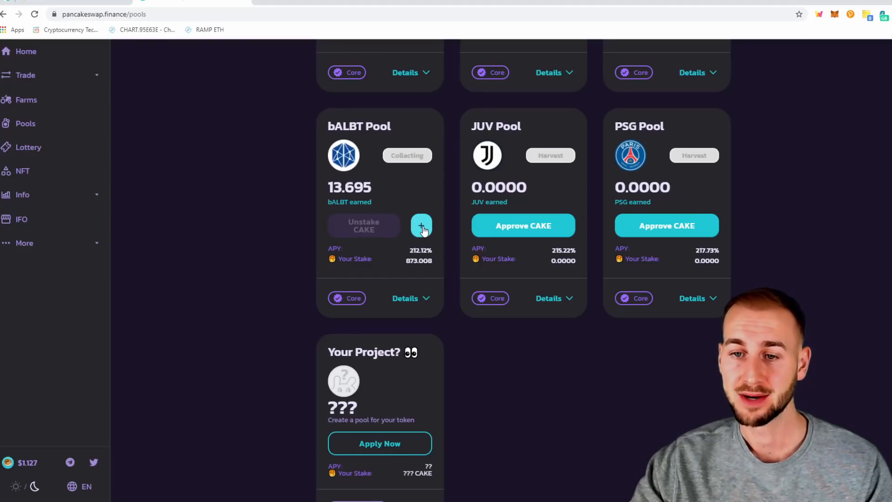
click(421, 225)
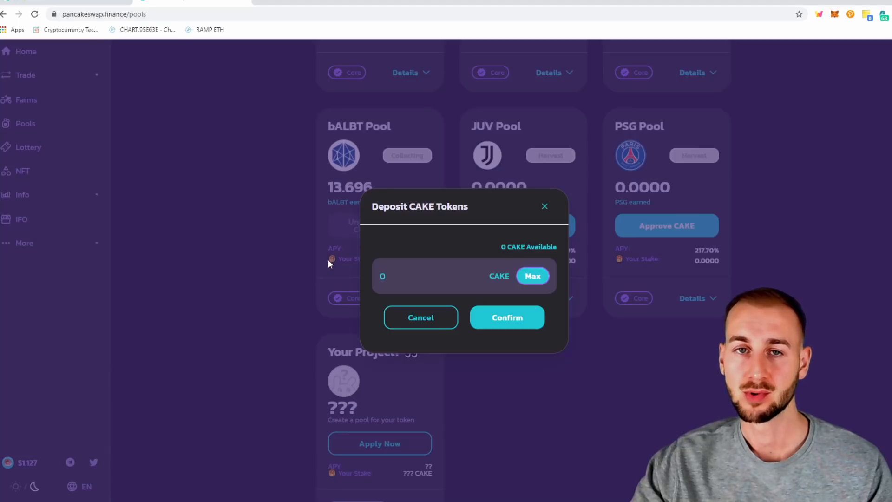
mouse_move(316, 247)
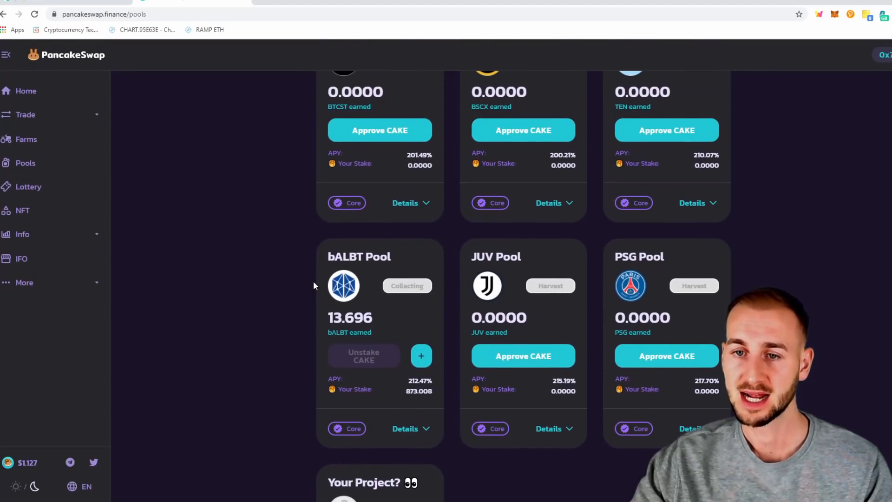
scroll(down, 3)
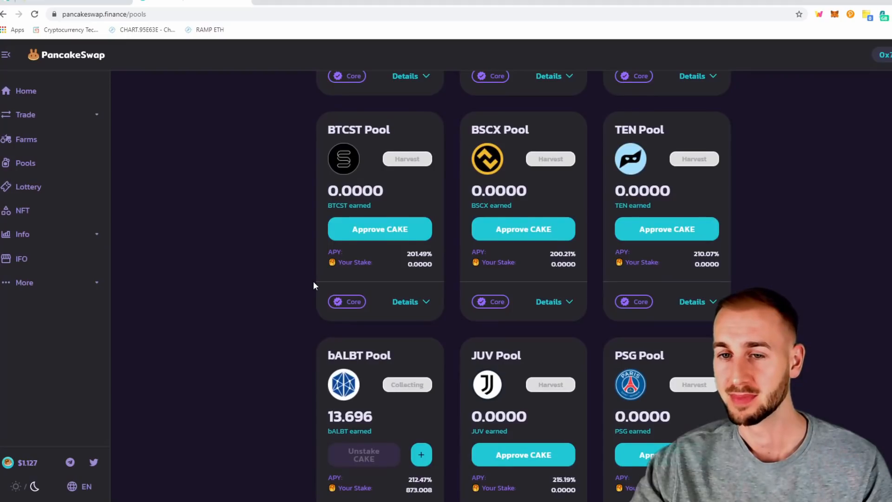
scroll(down, 3)
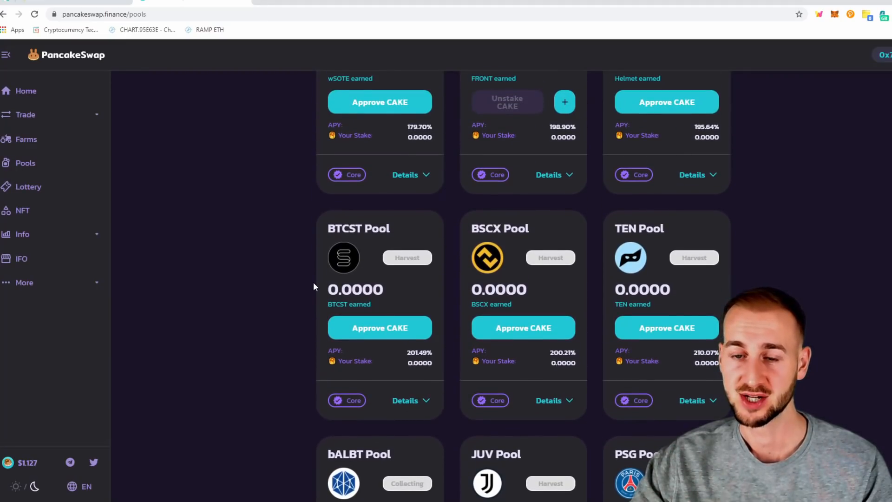
scroll(up, 3)
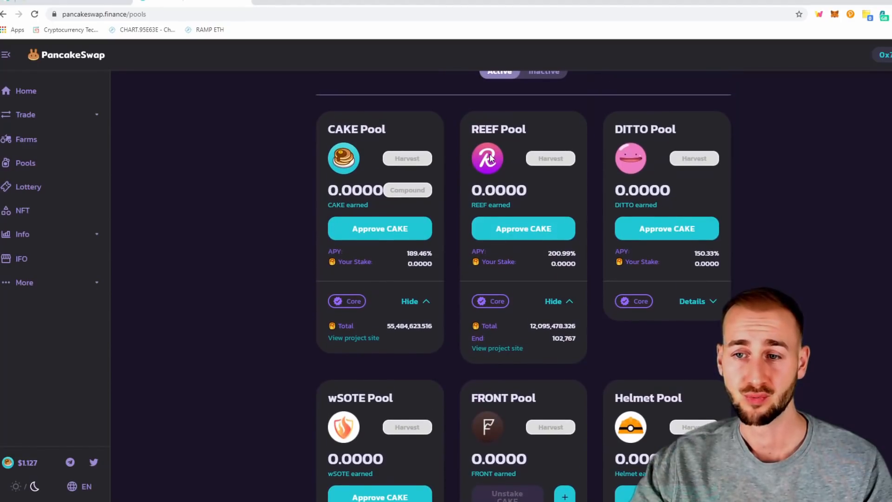
mouse_move(460, 283)
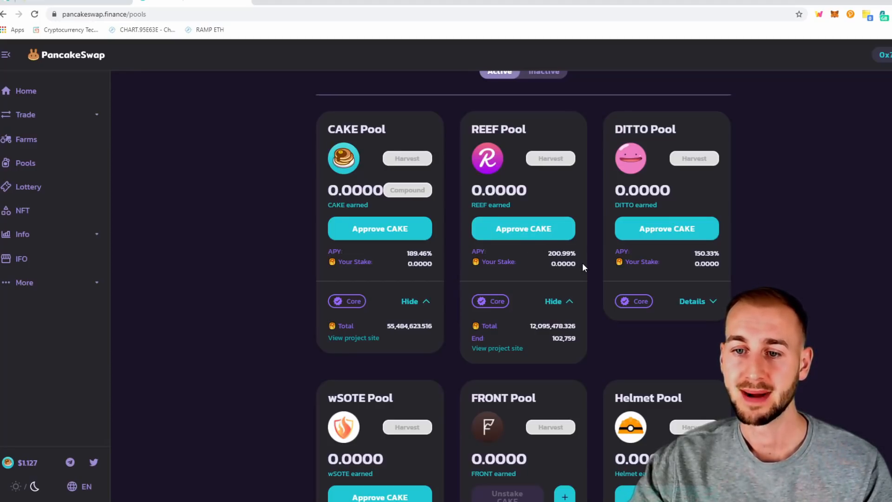
mouse_move(95, 421)
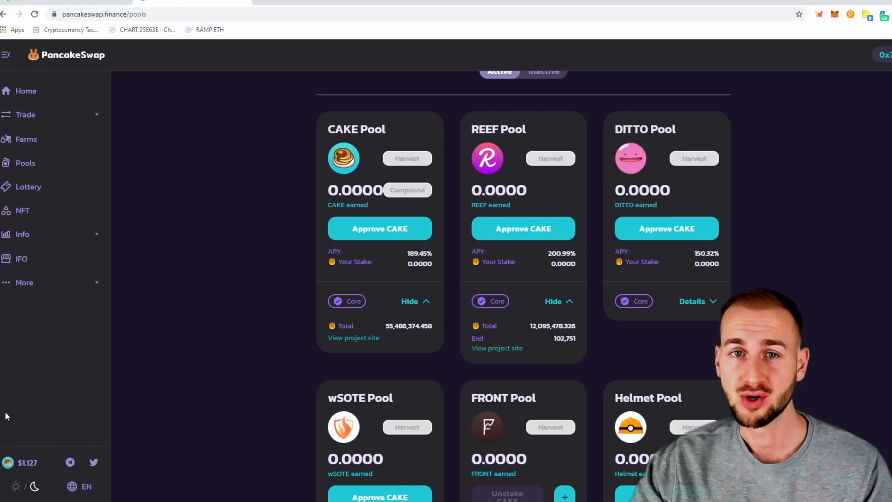
mouse_move(277, 294)
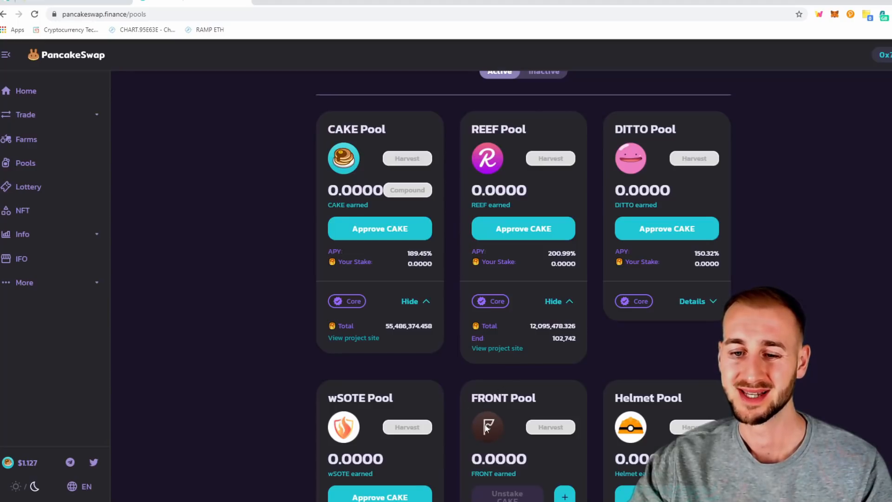
mouse_move(500, 344)
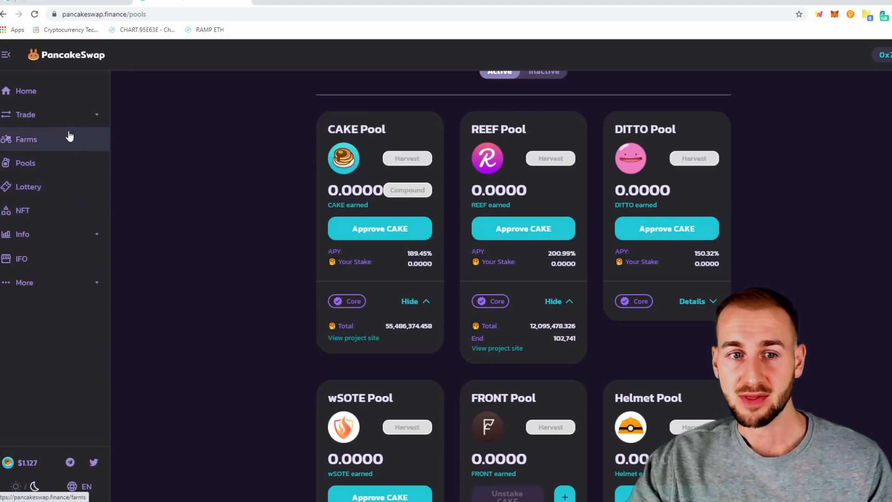
- Expand Trade in the sidebar and go to Exchange
click(26, 114)
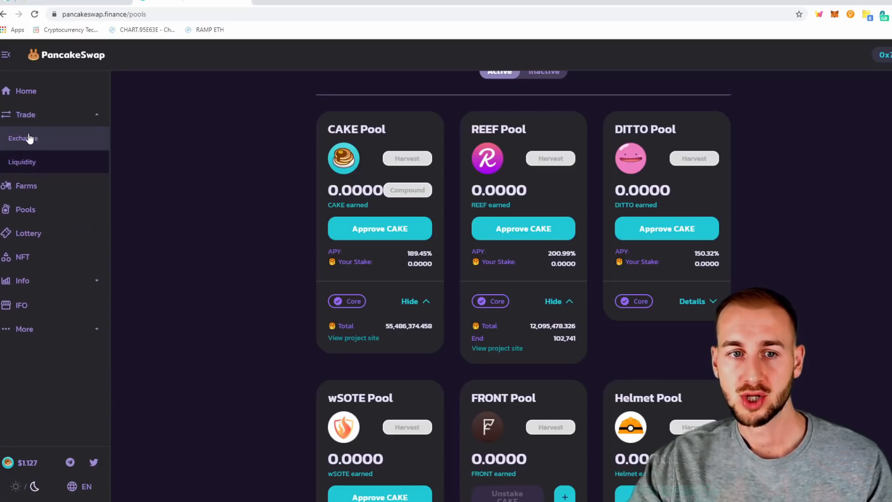
click(23, 138)
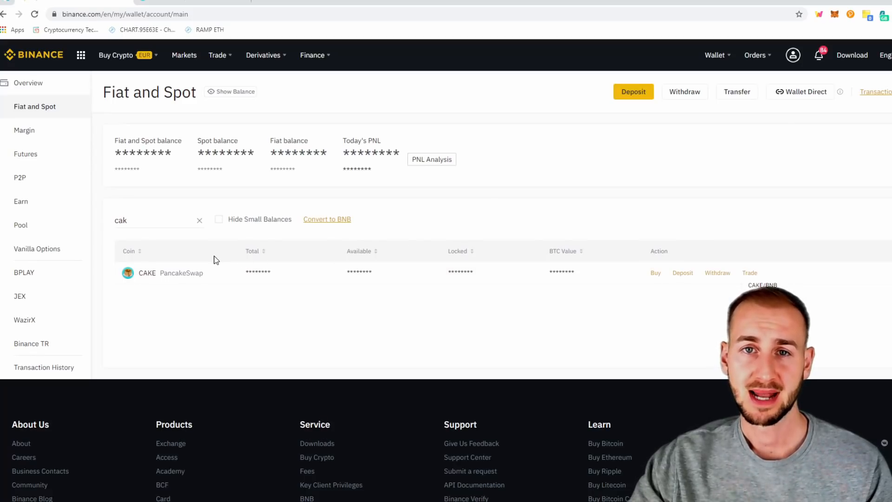
mouse_move(352, 367)
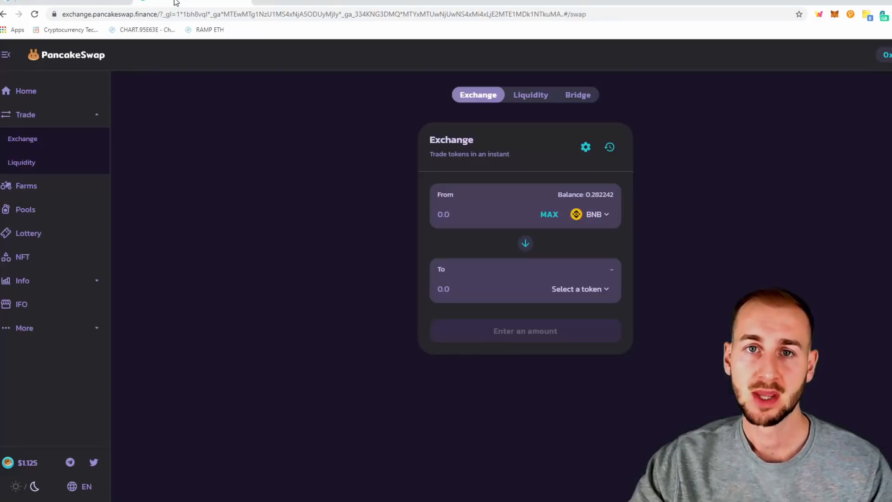
mouse_move(322, 195)
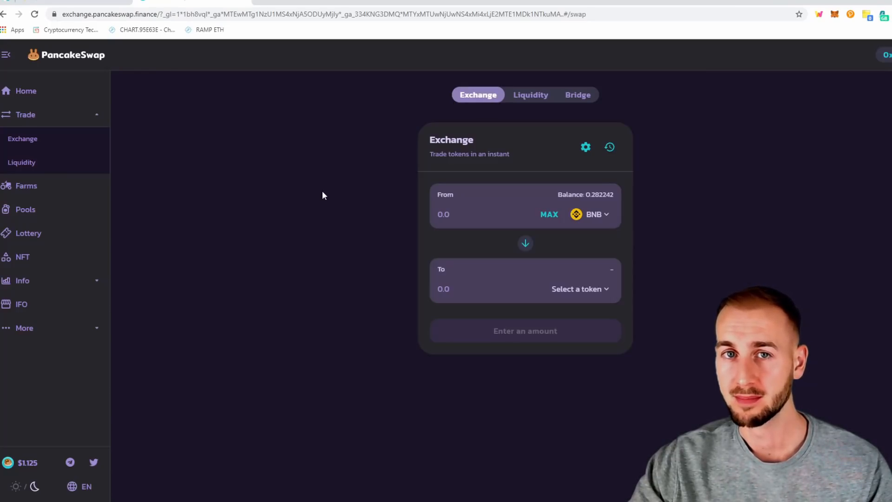
mouse_move(128, 79)
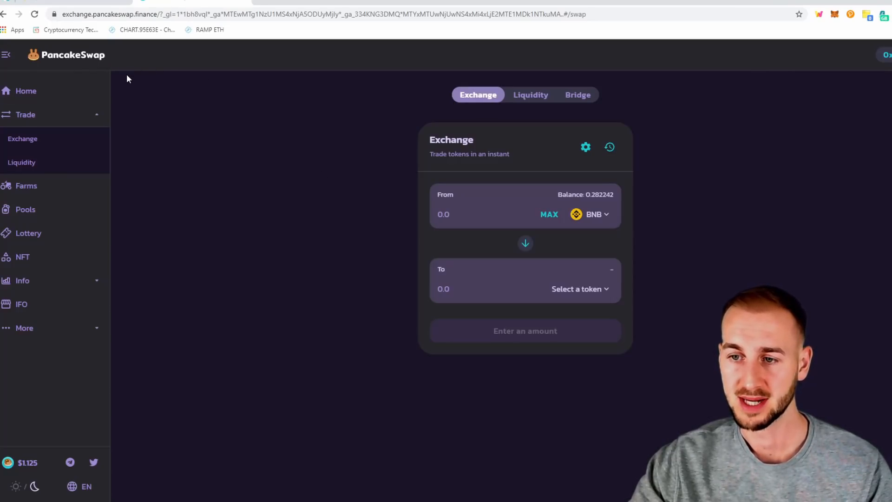
mouse_move(662, 231)
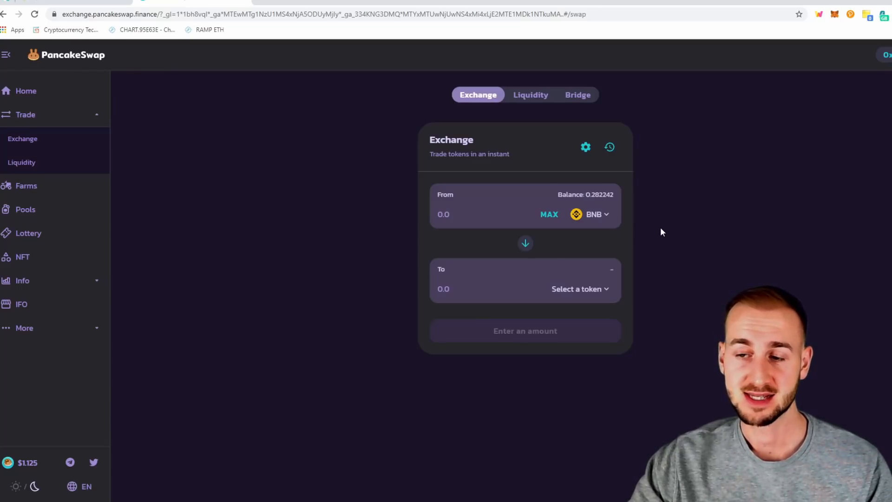
mouse_move(556, 234)
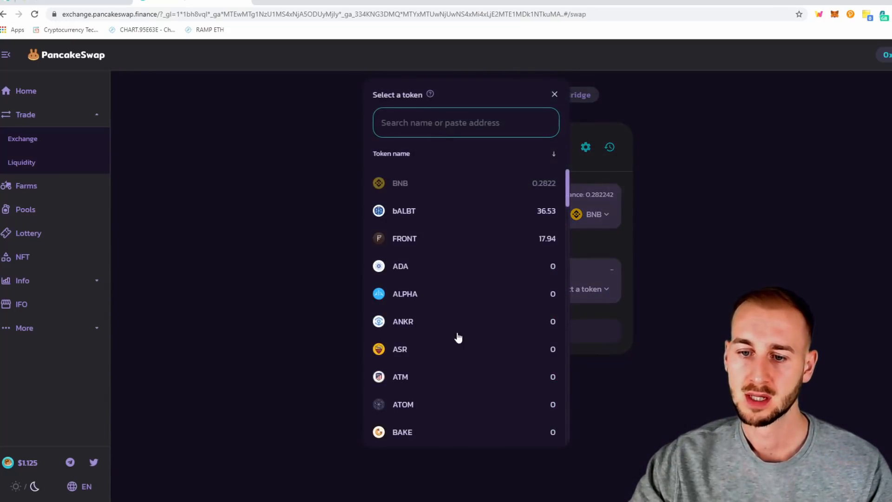
- Scroll the token list and pick CAKE as the output token
scroll(down, 3)
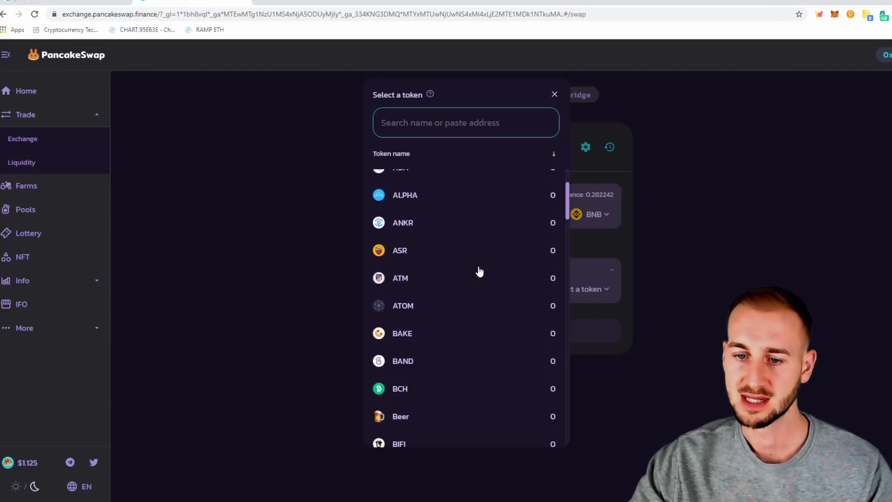
scroll(down, 3)
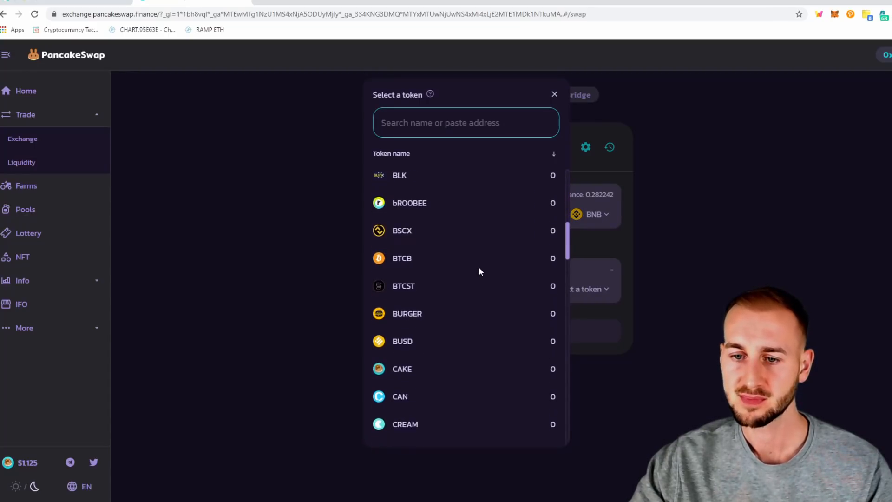
scroll(down, 3)
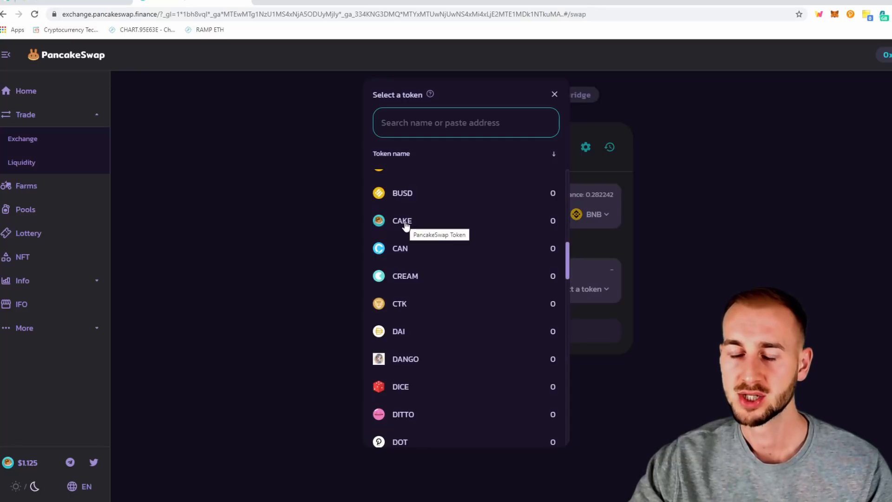
click(401, 221)
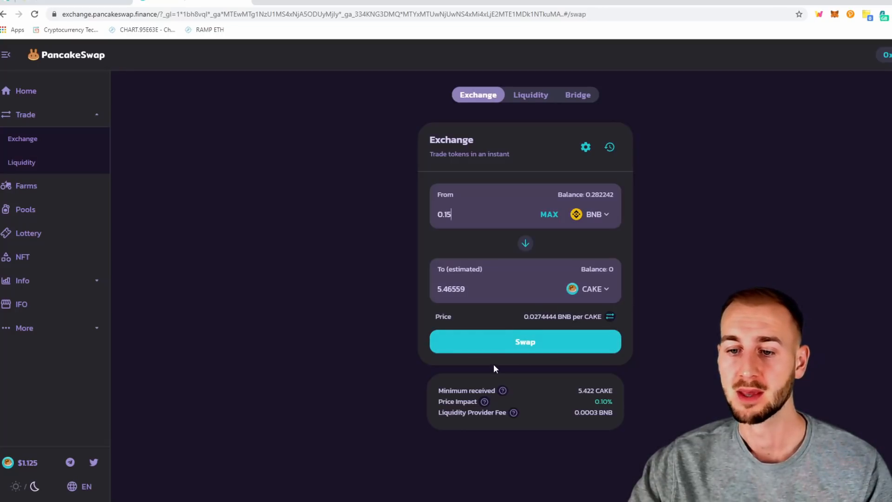
mouse_move(590, 395)
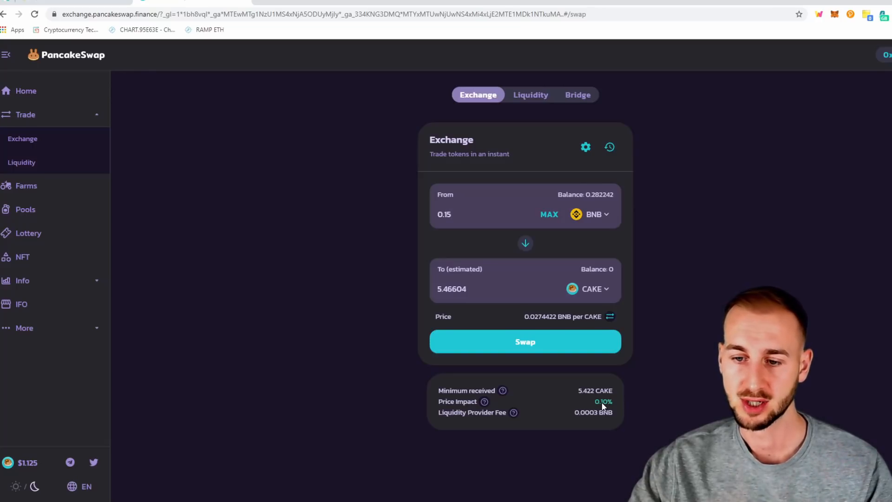
mouse_move(606, 423)
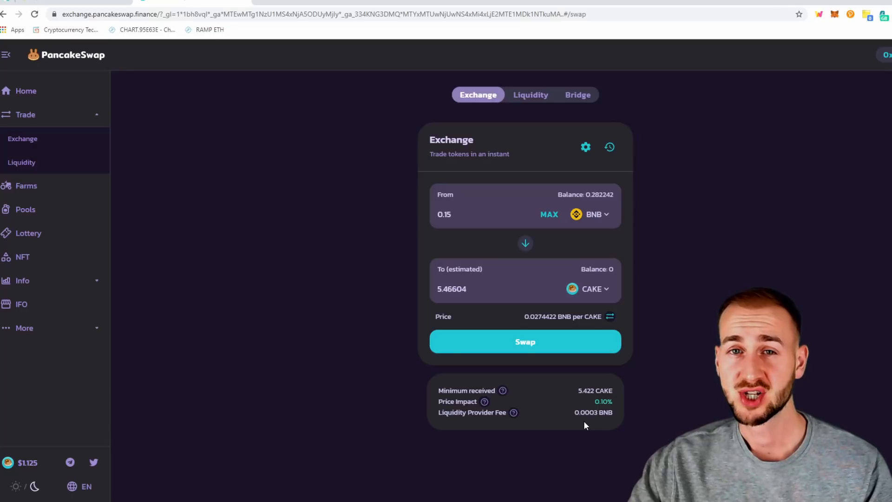
mouse_move(624, 382)
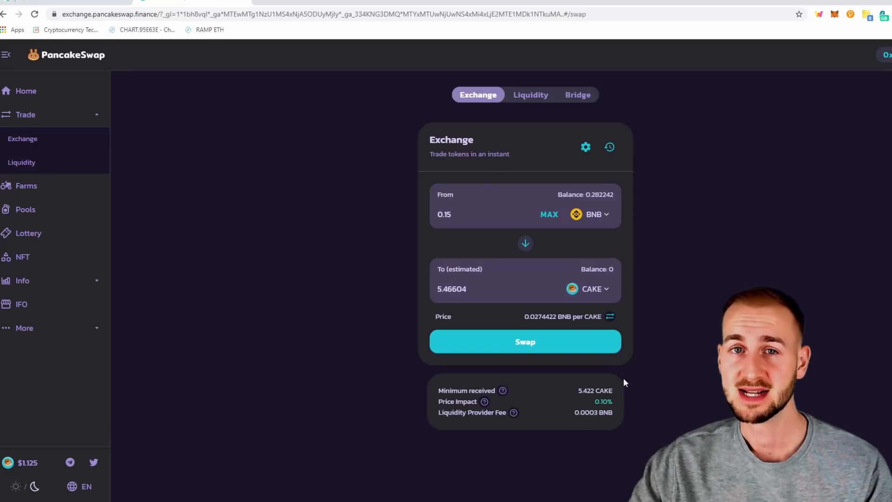
mouse_move(541, 152)
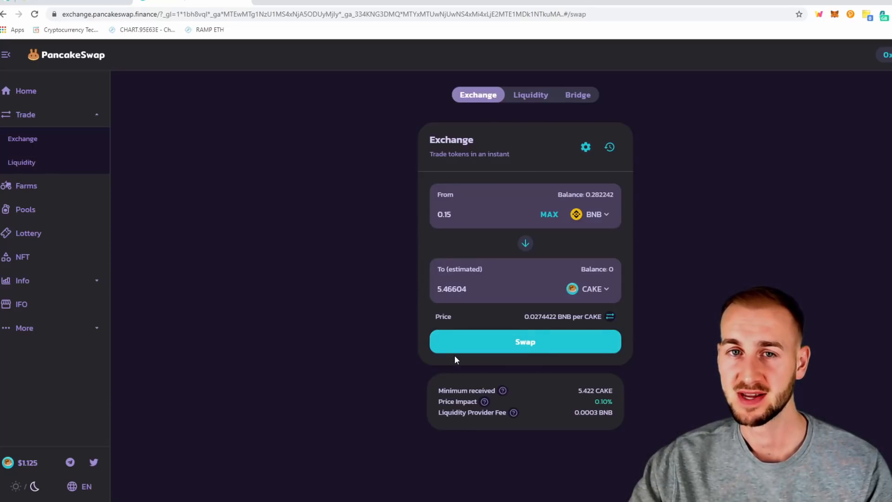
mouse_move(535, 133)
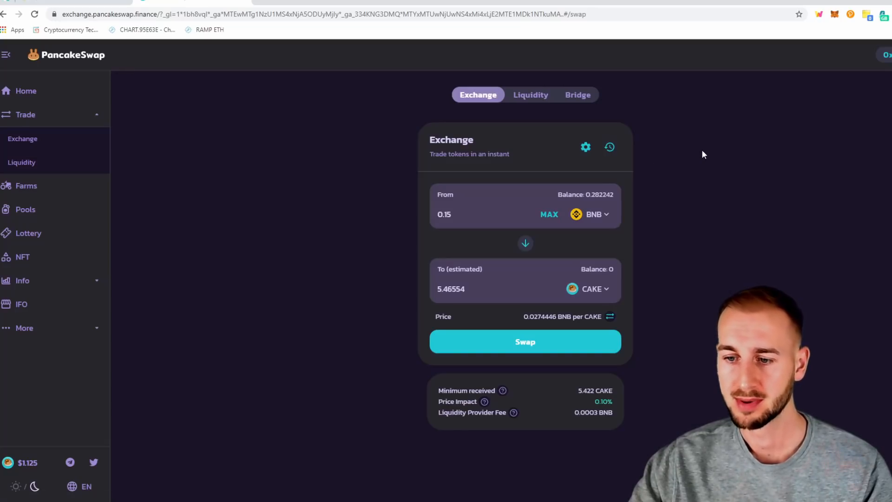
- Review the 0.15 BNB to 5.46554 CAKE swap details, minimum 5.42217 CAKE
click(524, 342)
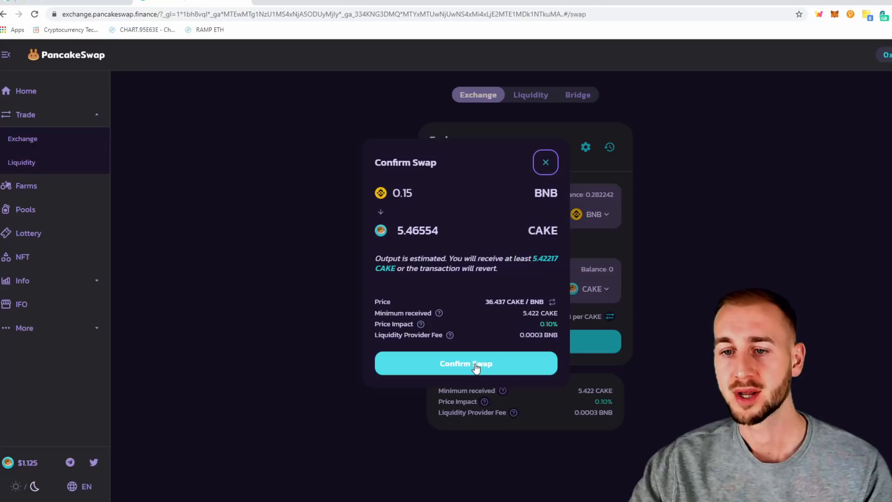
- Confirm the 0.15 BNB for CAKE swap until the transaction is submitted
click(466, 363)
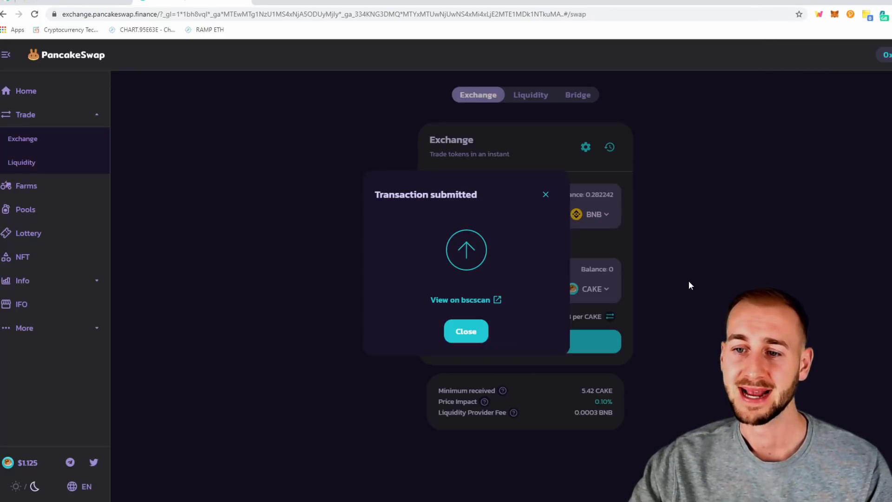
mouse_move(466, 300)
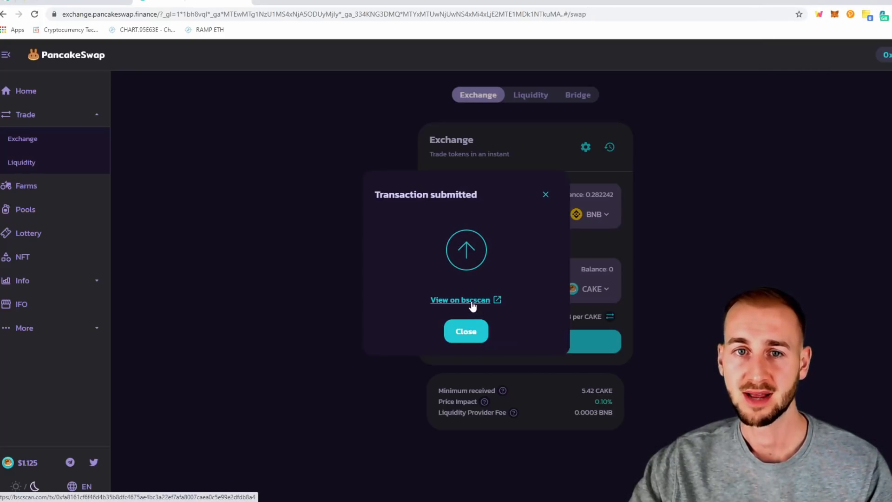
- View the submitted swap on BscScan; balances become 0.129722 BNB and 5.46933 CAKE
click(461, 300)
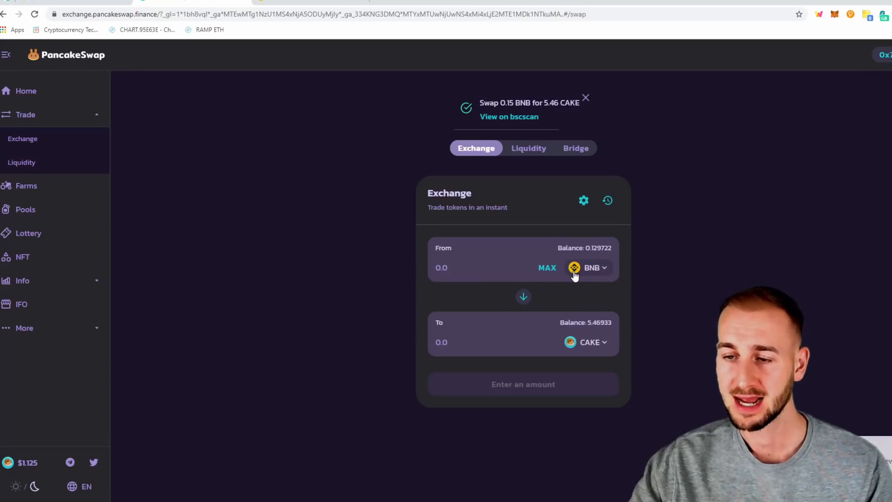
mouse_move(566, 286)
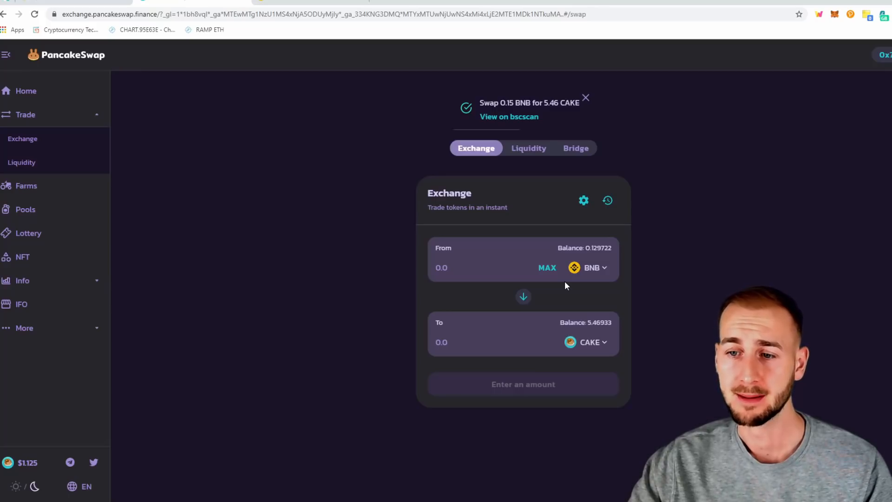
mouse_move(514, 340)
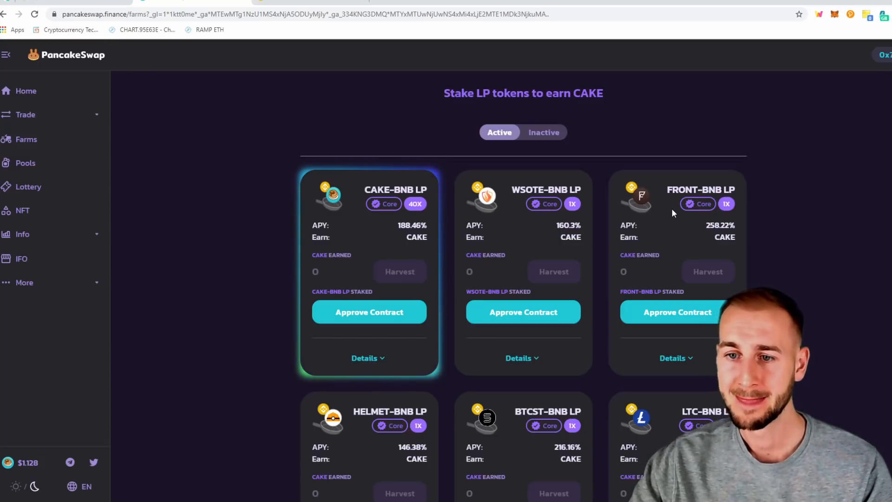
- Browse the active CAKE-earning LP farm cards, then go to the Syrup Pool page
scroll(down, 3)
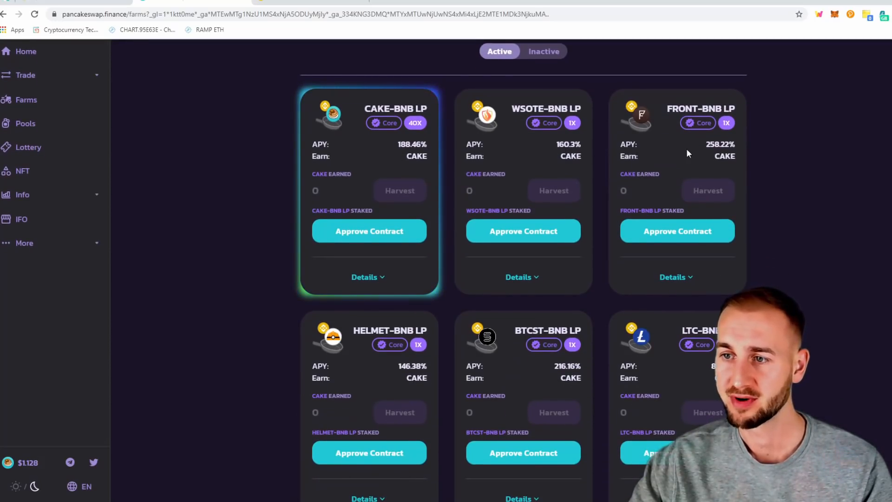
scroll(down, 3)
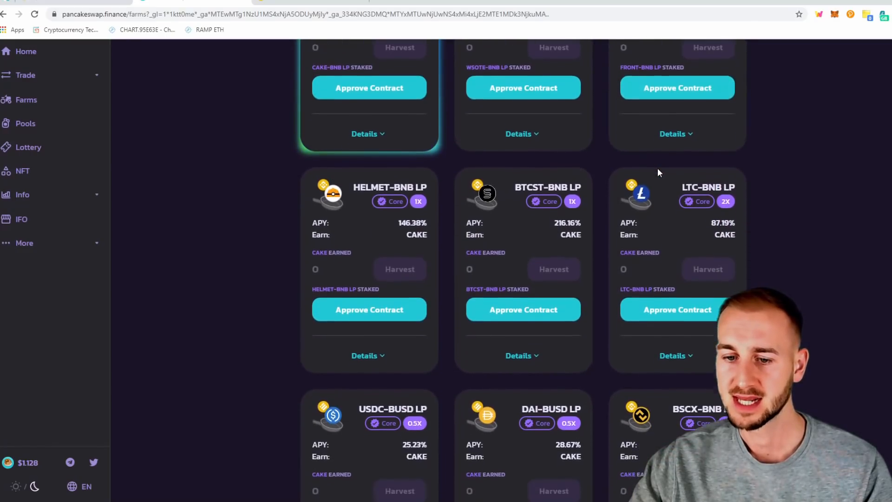
scroll(down, 3)
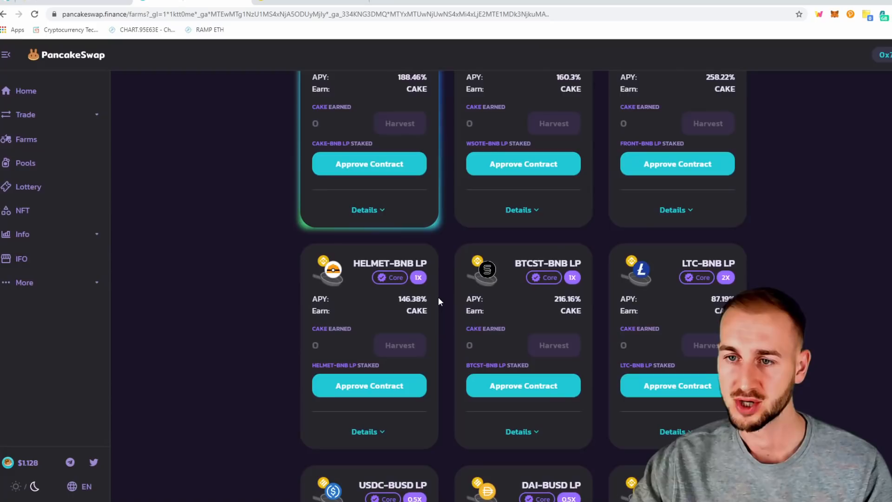
scroll(up, 3)
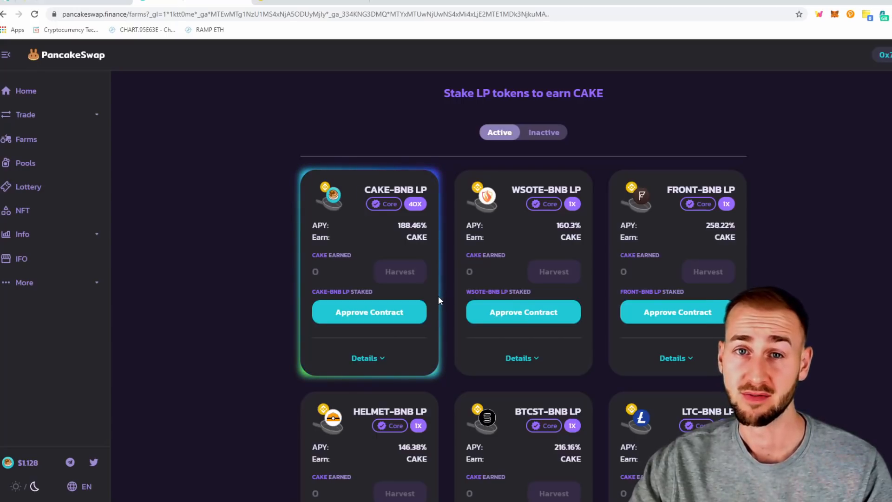
click(25, 163)
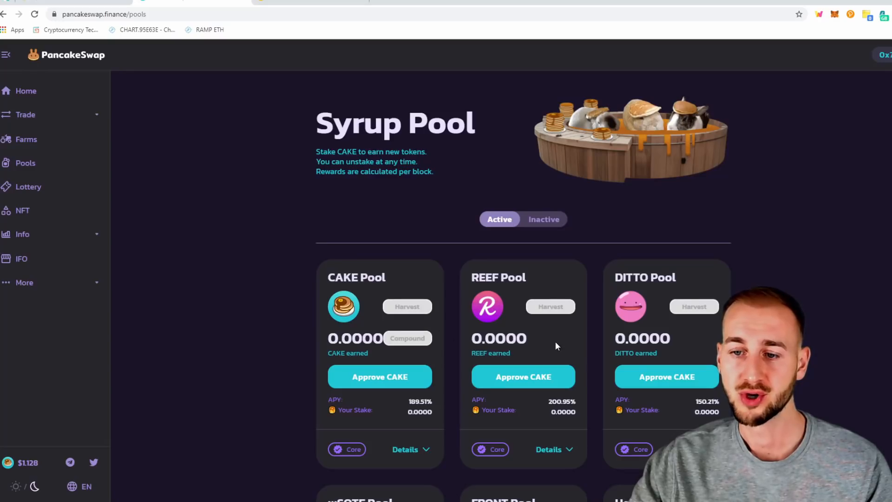
mouse_move(523, 376)
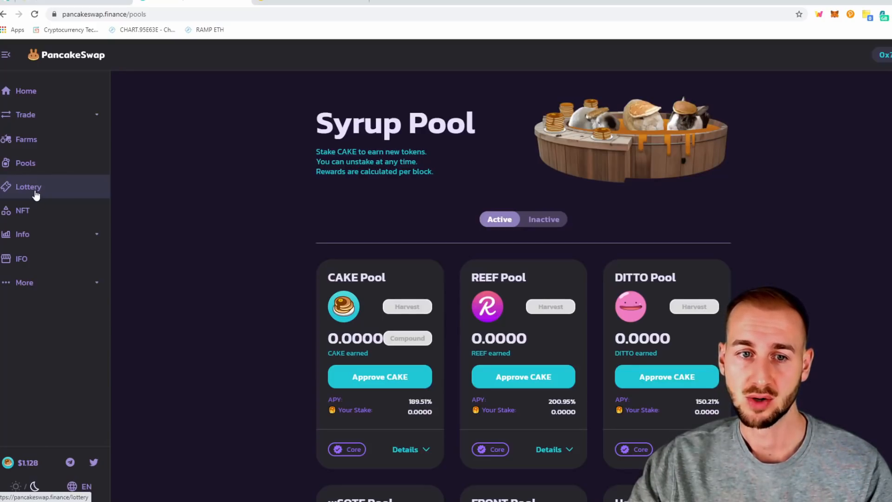
- Browse lottery round #314: 35,559 CAKE pot, prize tiers and How it works
click(28, 187)
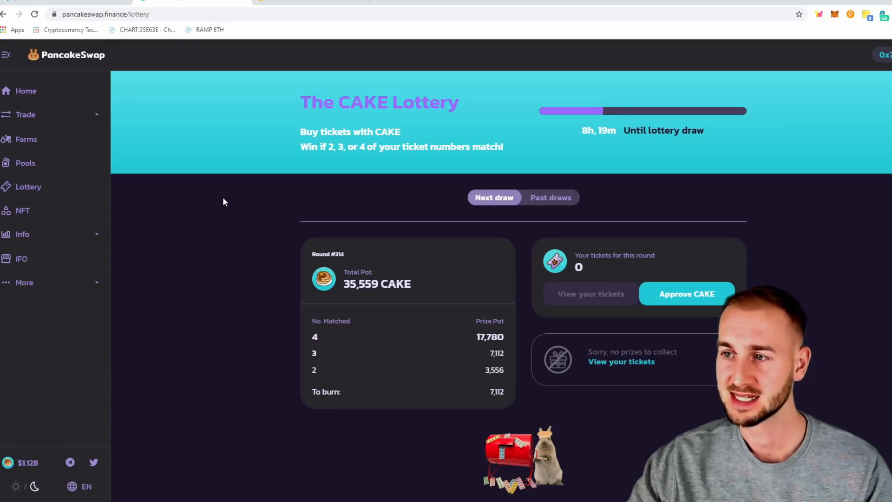
scroll(down, 3)
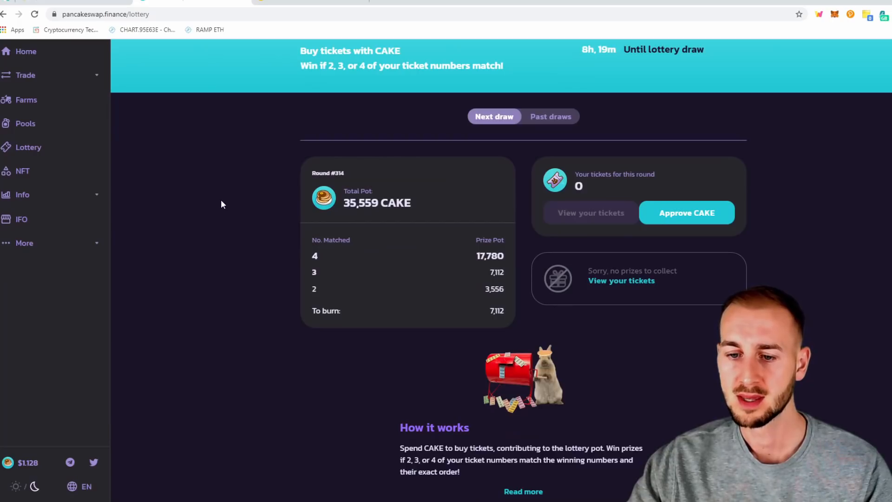
scroll(down, 3)
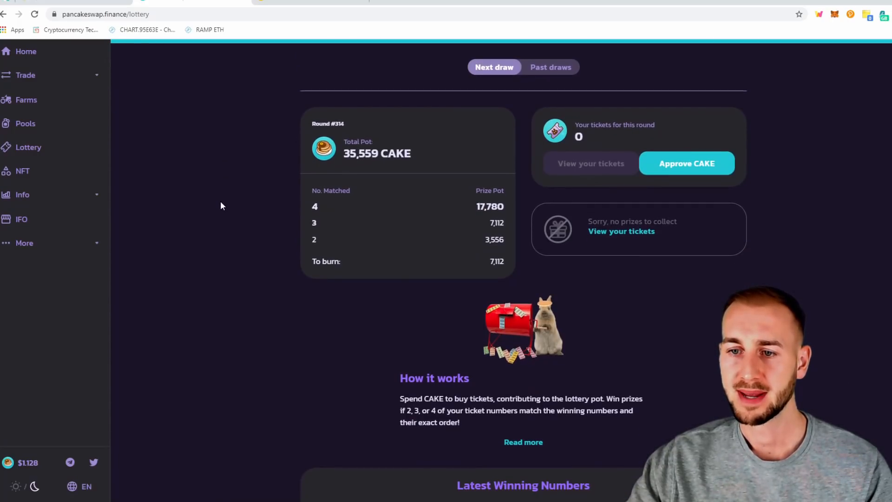
scroll(down, 3)
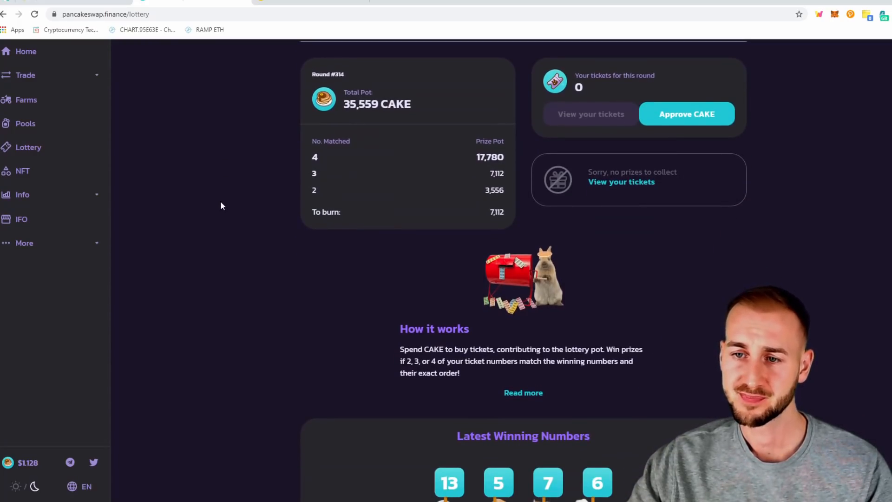
scroll(down, 3)
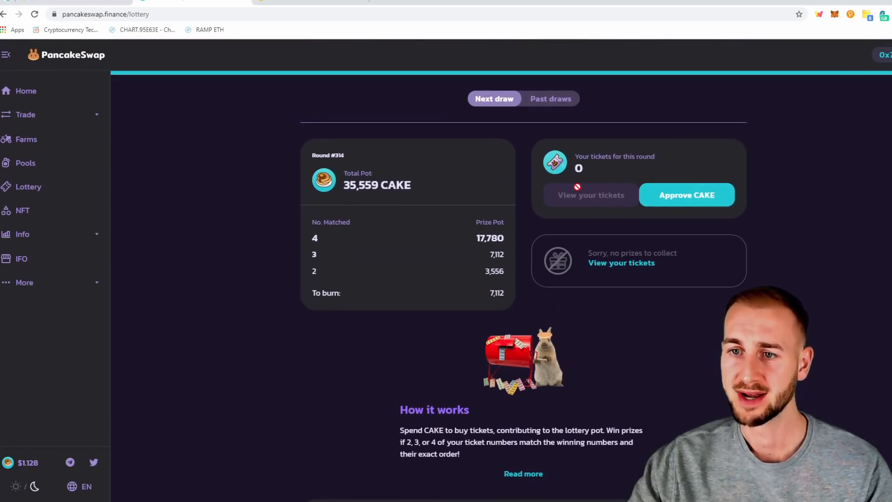
mouse_move(255, 208)
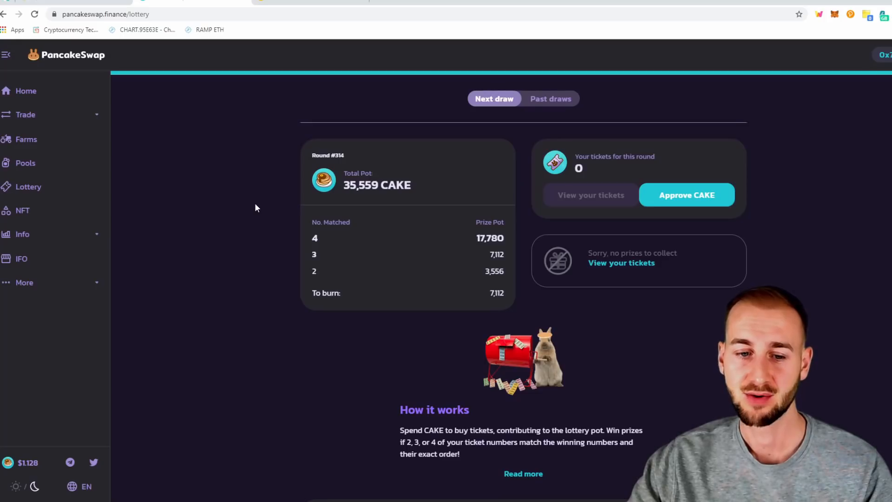
scroll(down, 3)
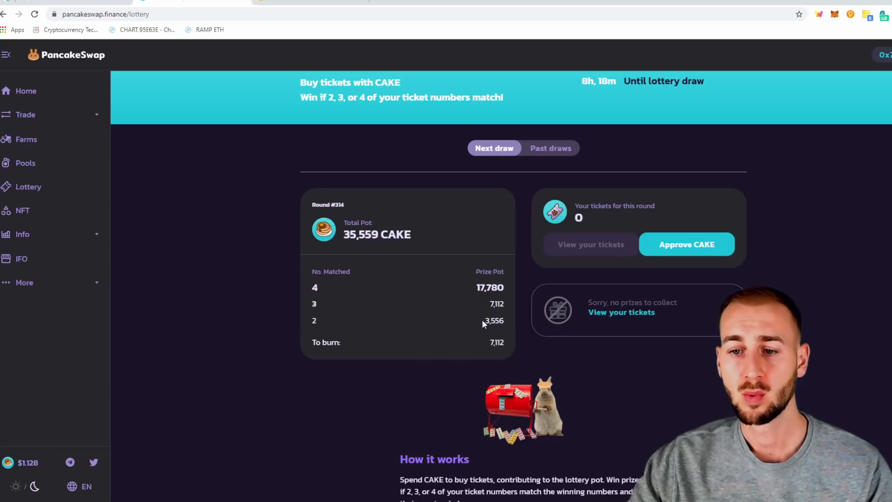
mouse_move(304, 302)
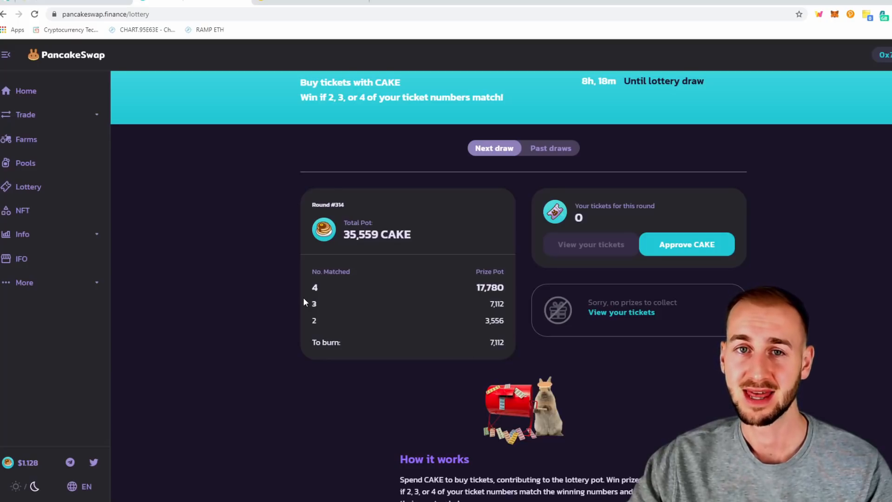
mouse_move(270, 282)
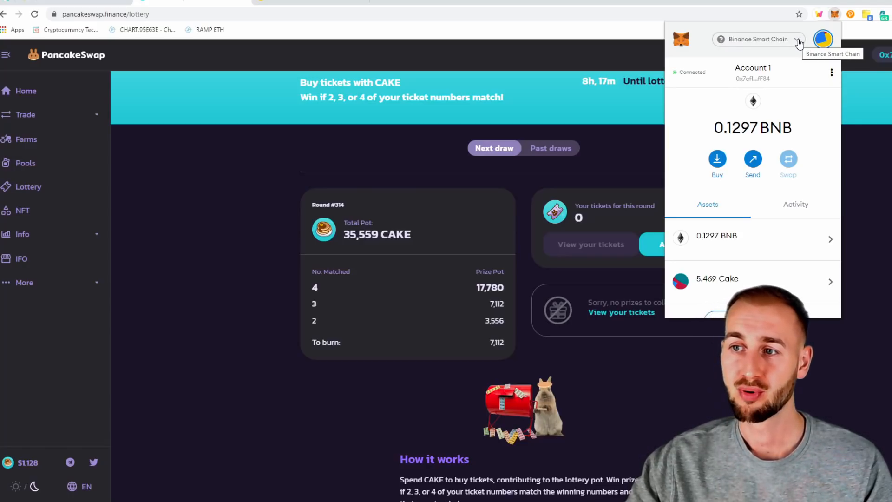
- Open MetaMask's network list with Binance Smart Chain checked, holding 0.1297 BNB
click(758, 39)
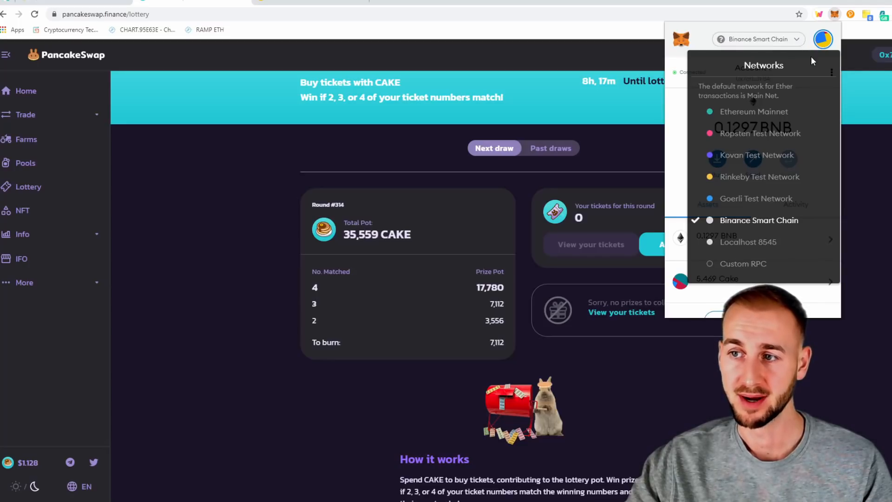